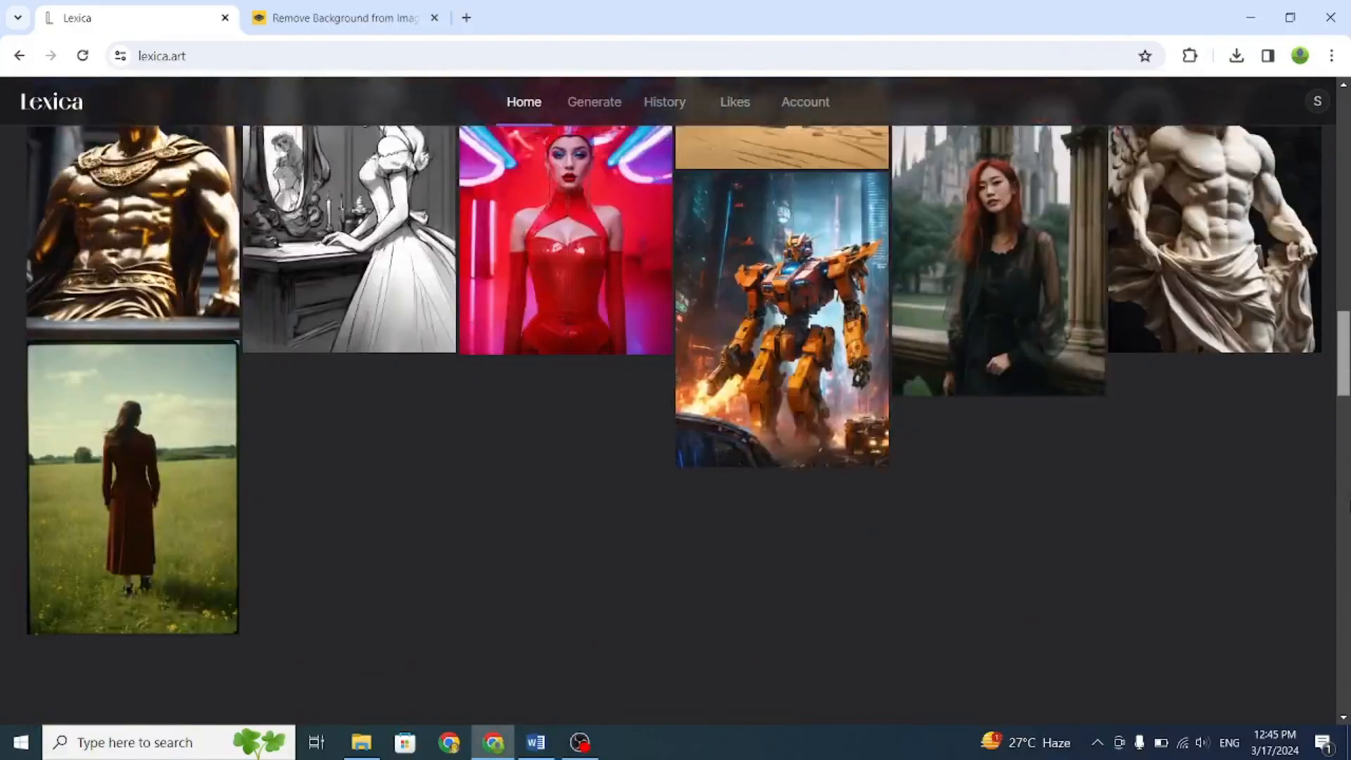
- Search Lexica for 'anime hoodie boy' and browse the hoodie character results
text(art)
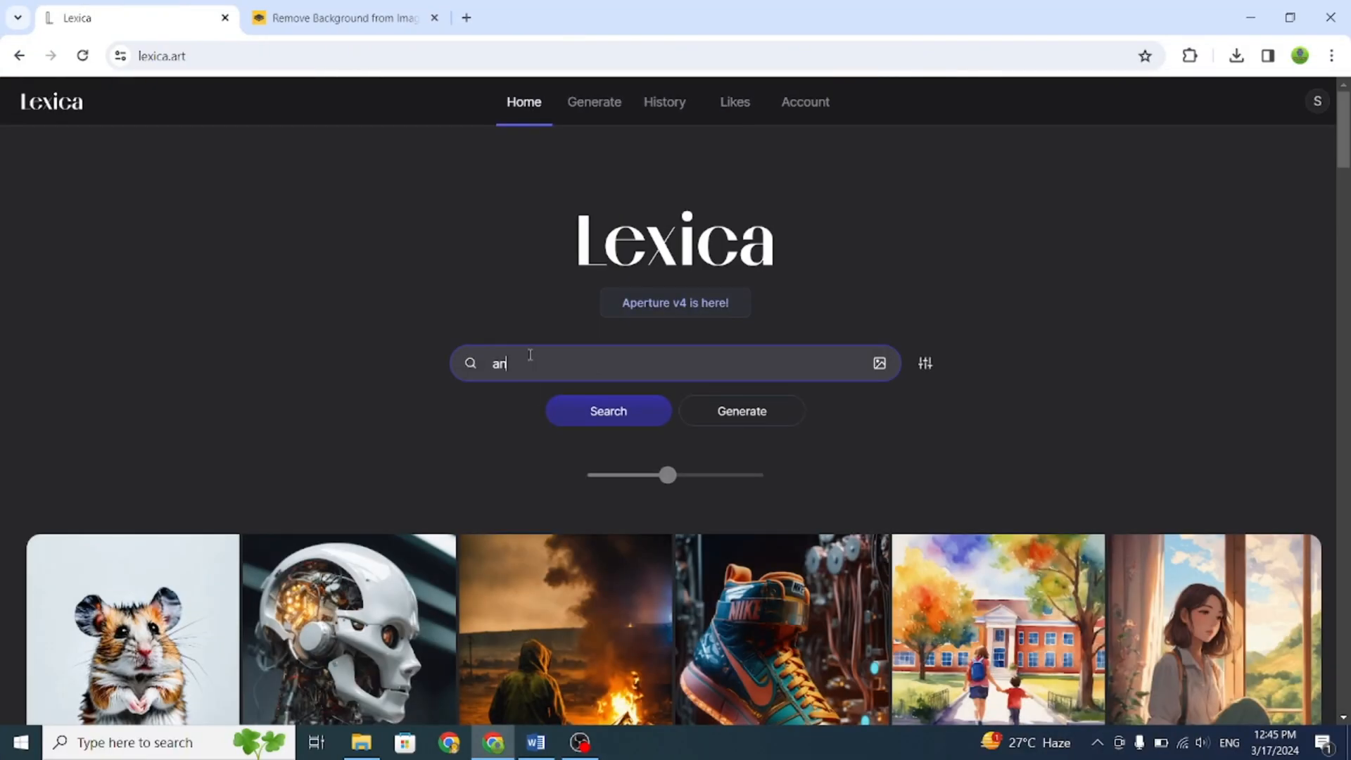
text(anime hoodie boy)
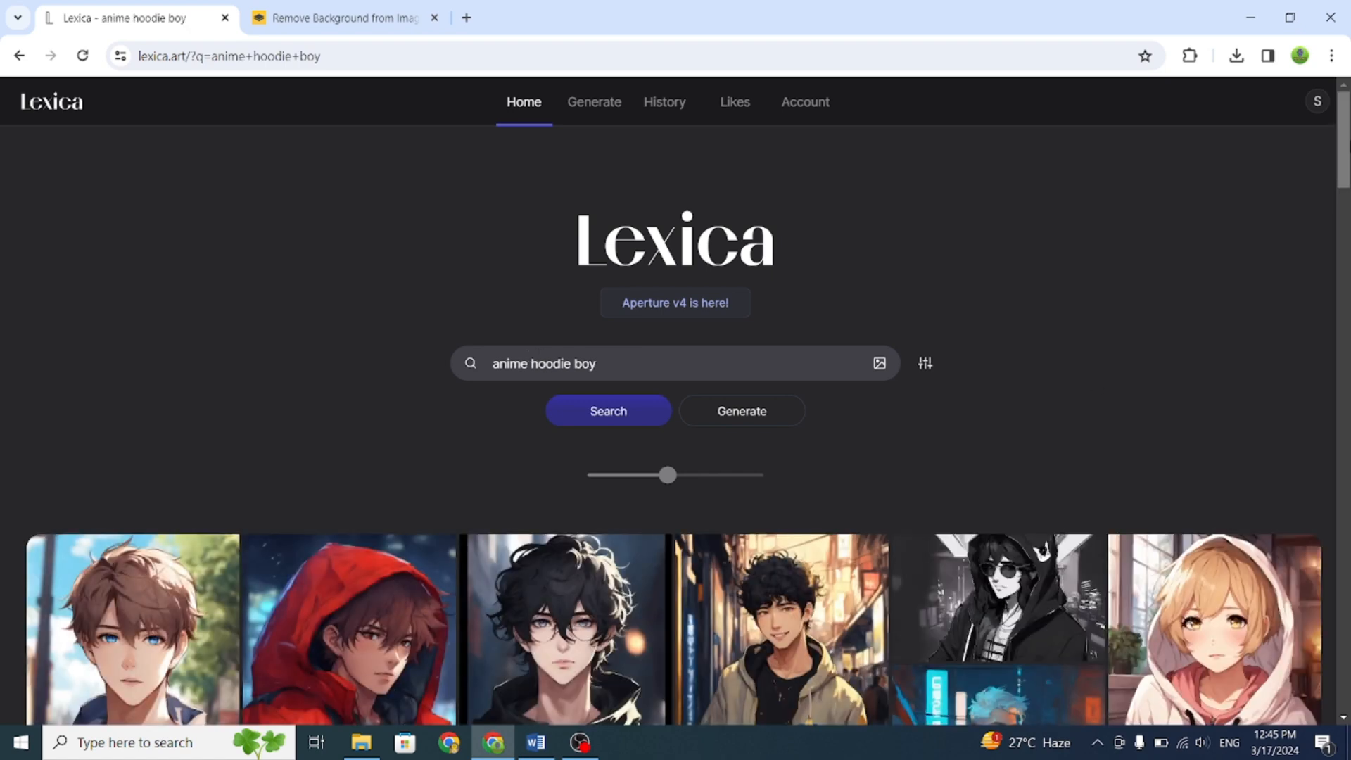
scroll(down, 3)
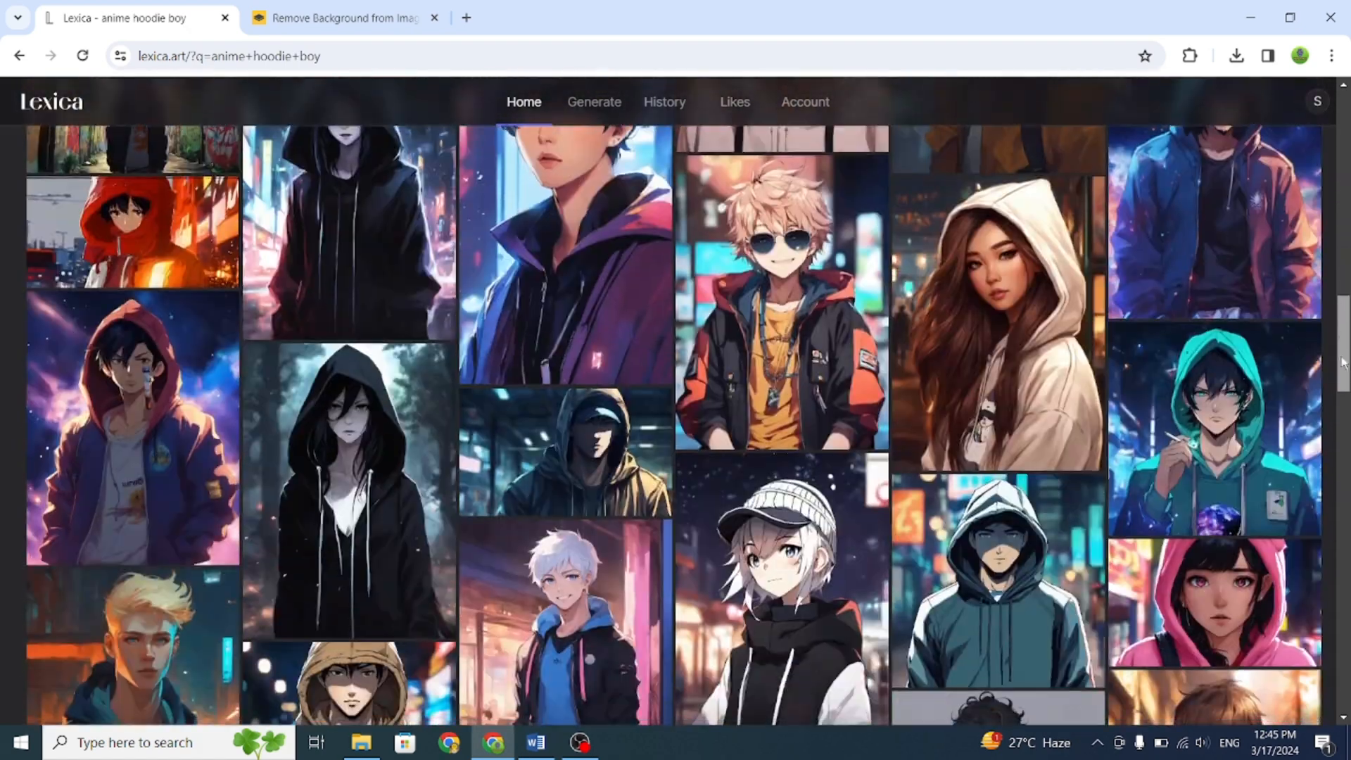
scroll(down, 3)
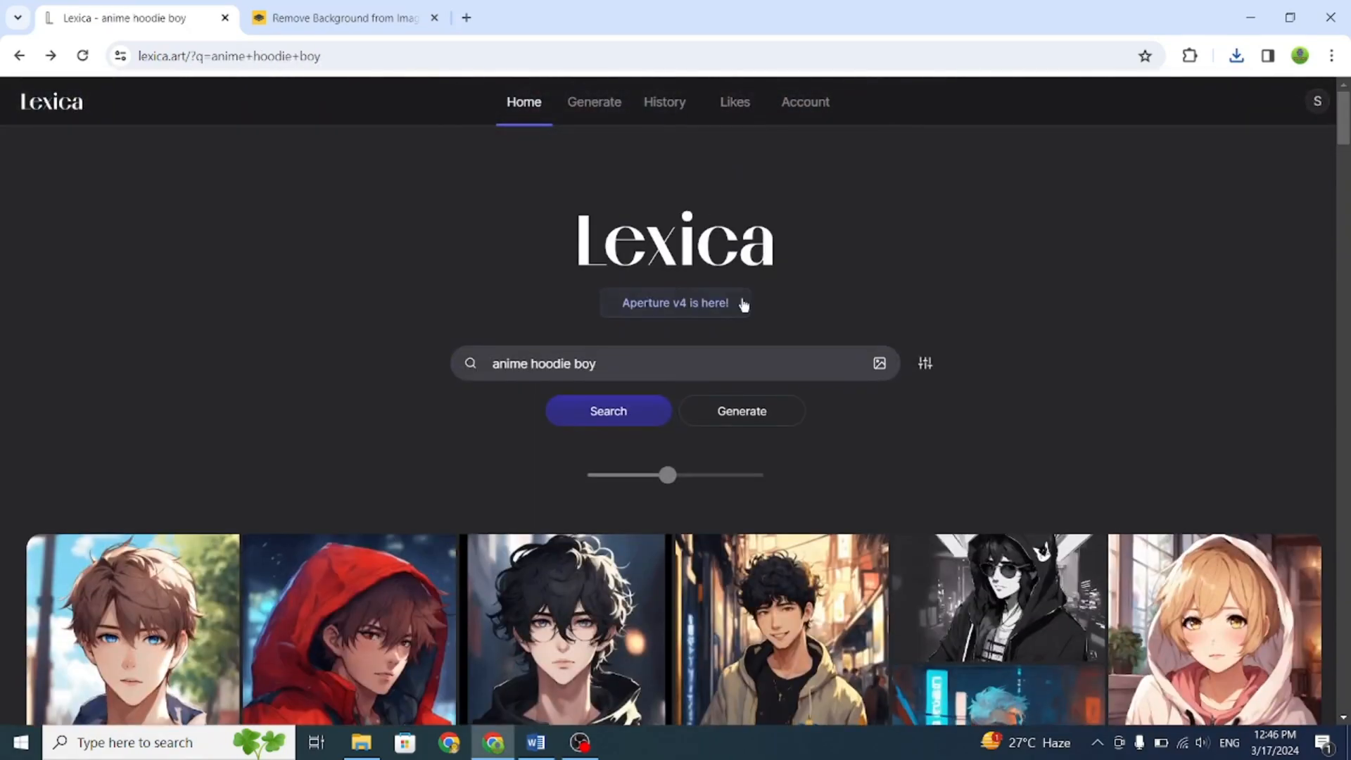
- Search Lexica for 'gaming studio' and browse to a dark dual-monitor gamer's room image
triple_click(543, 363)
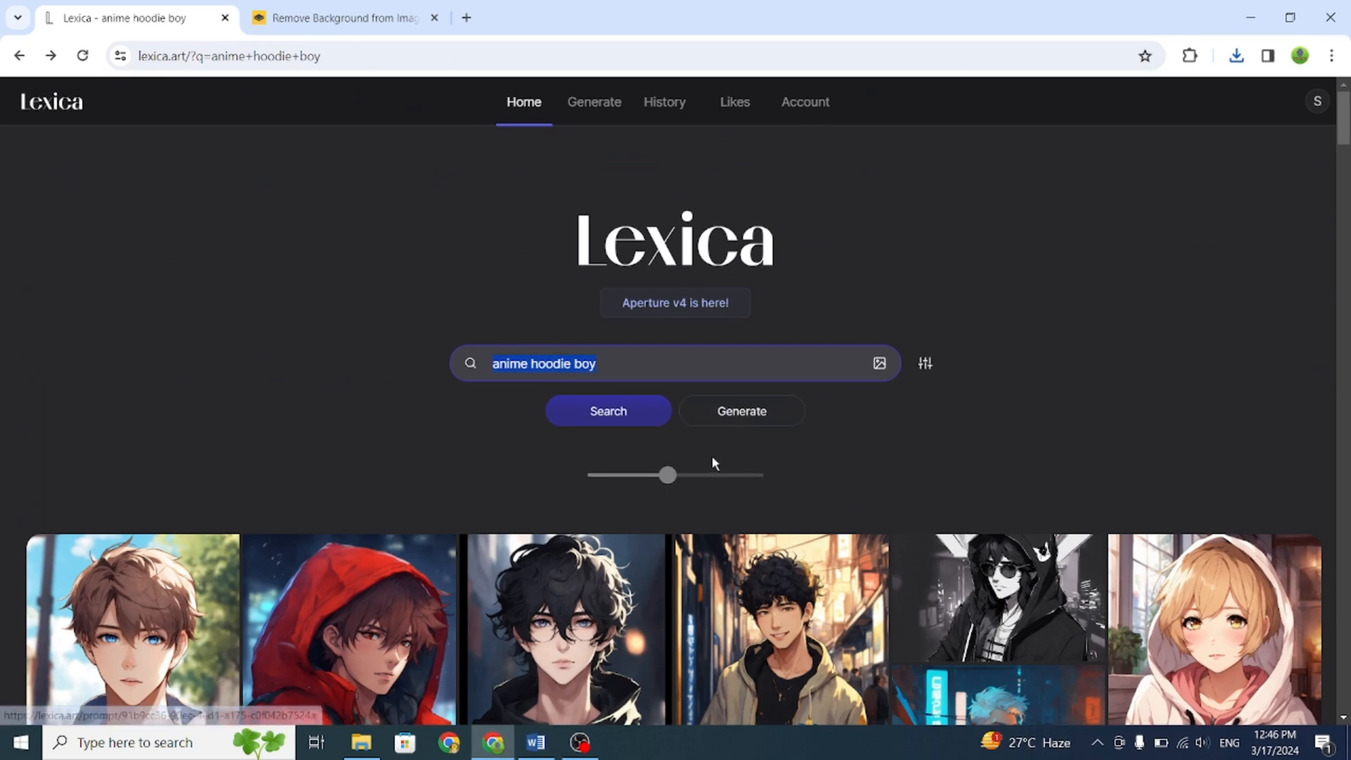
text(gaming studio)
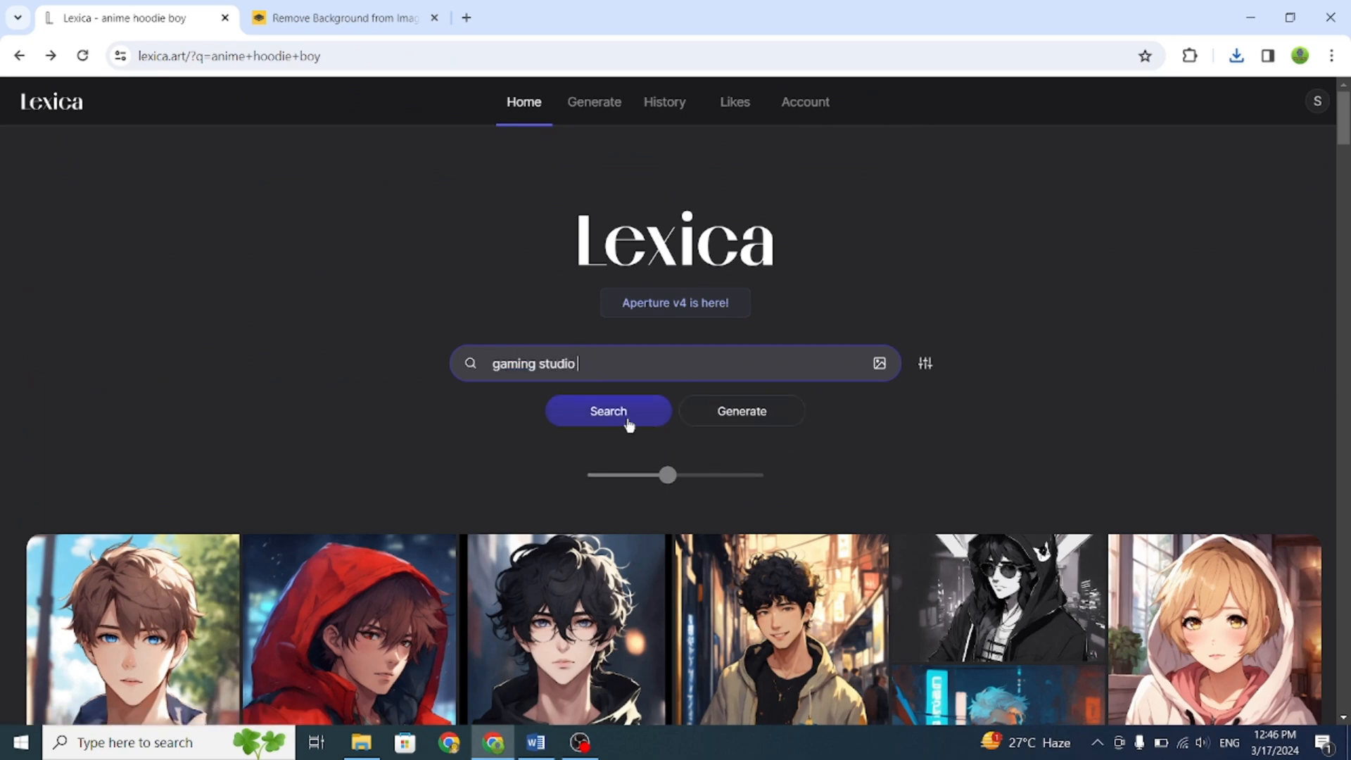
click(607, 411)
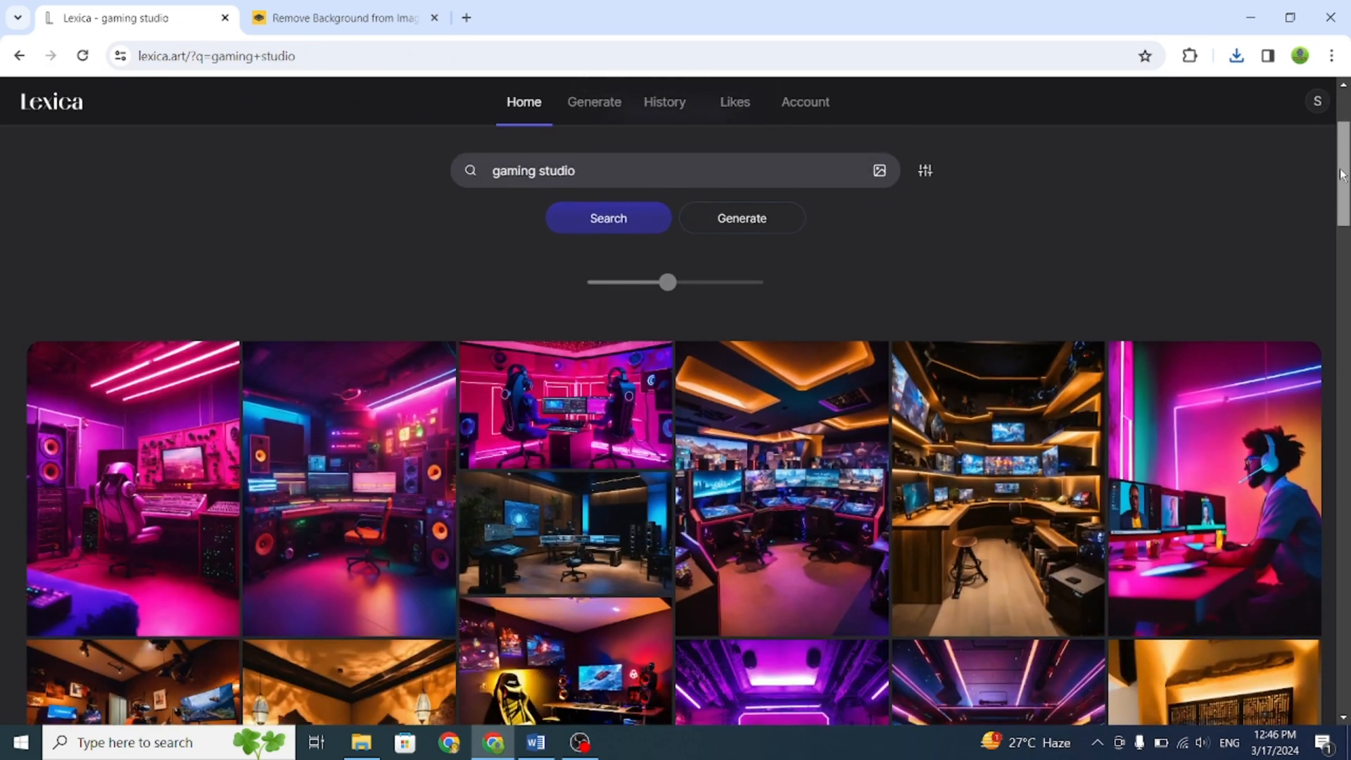
scroll(down, 3)
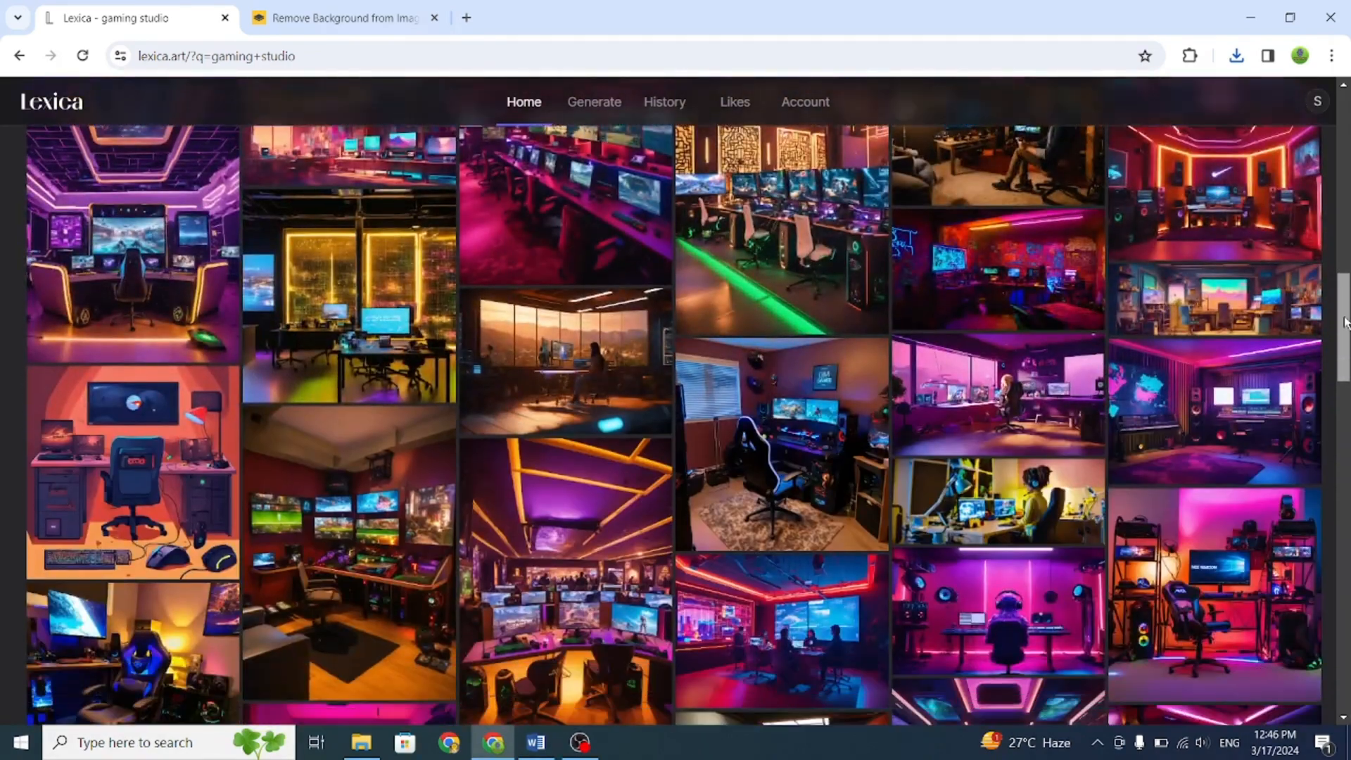
scroll(down, 3)
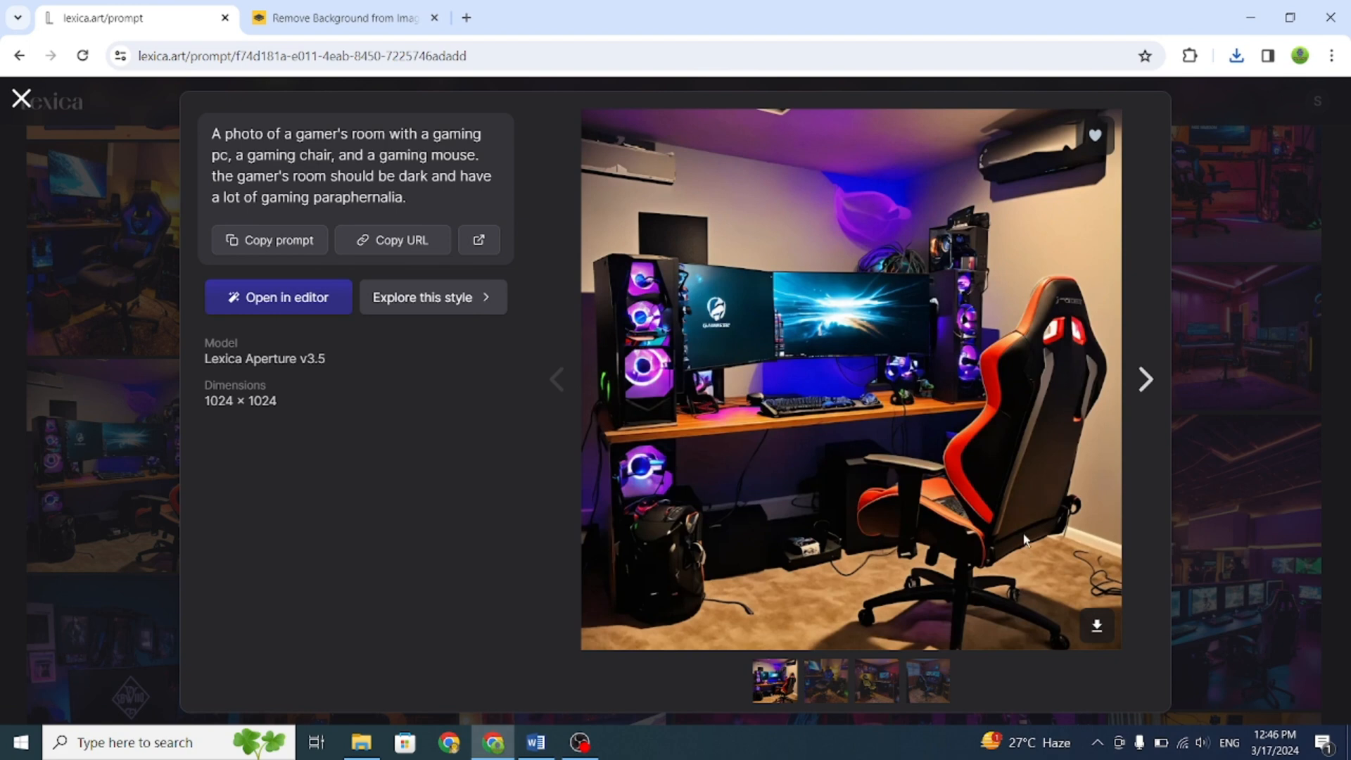
mouse_move(1146, 382)
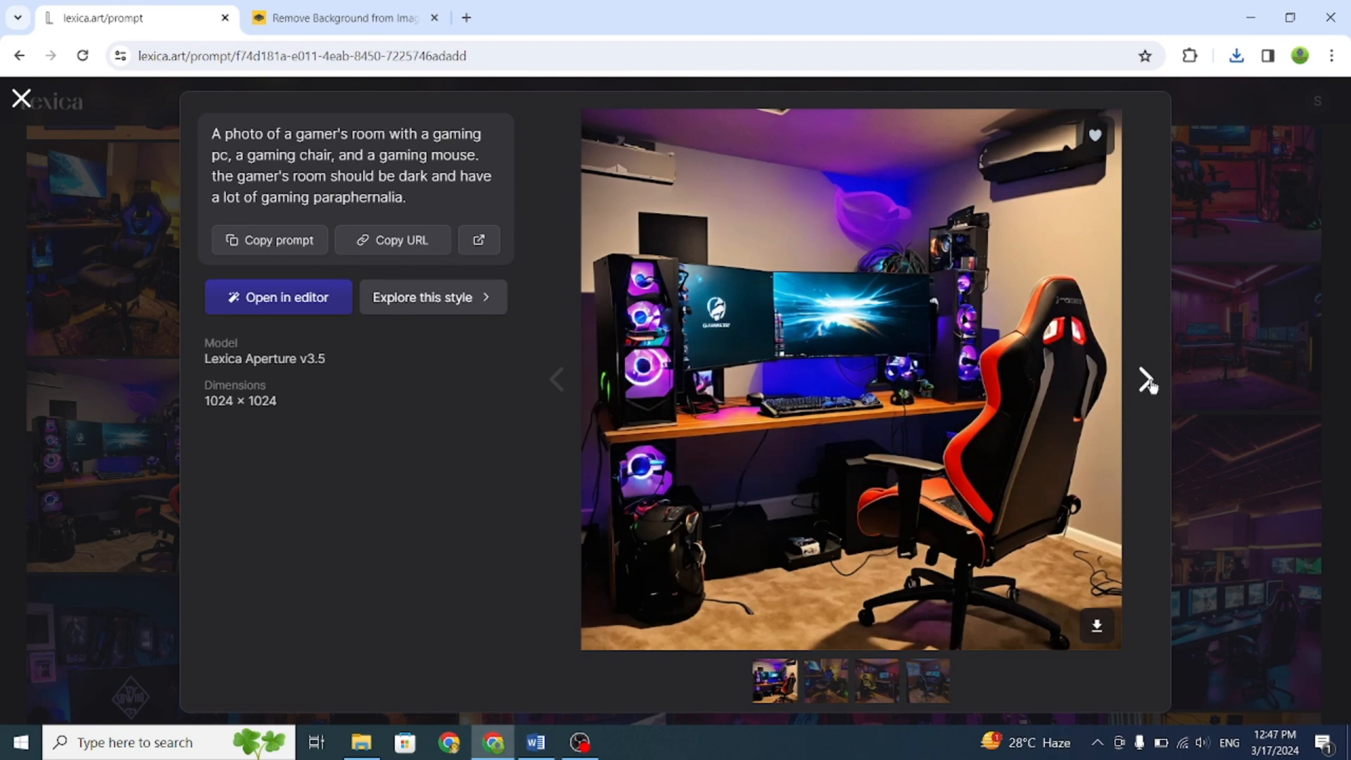
click(1145, 379)
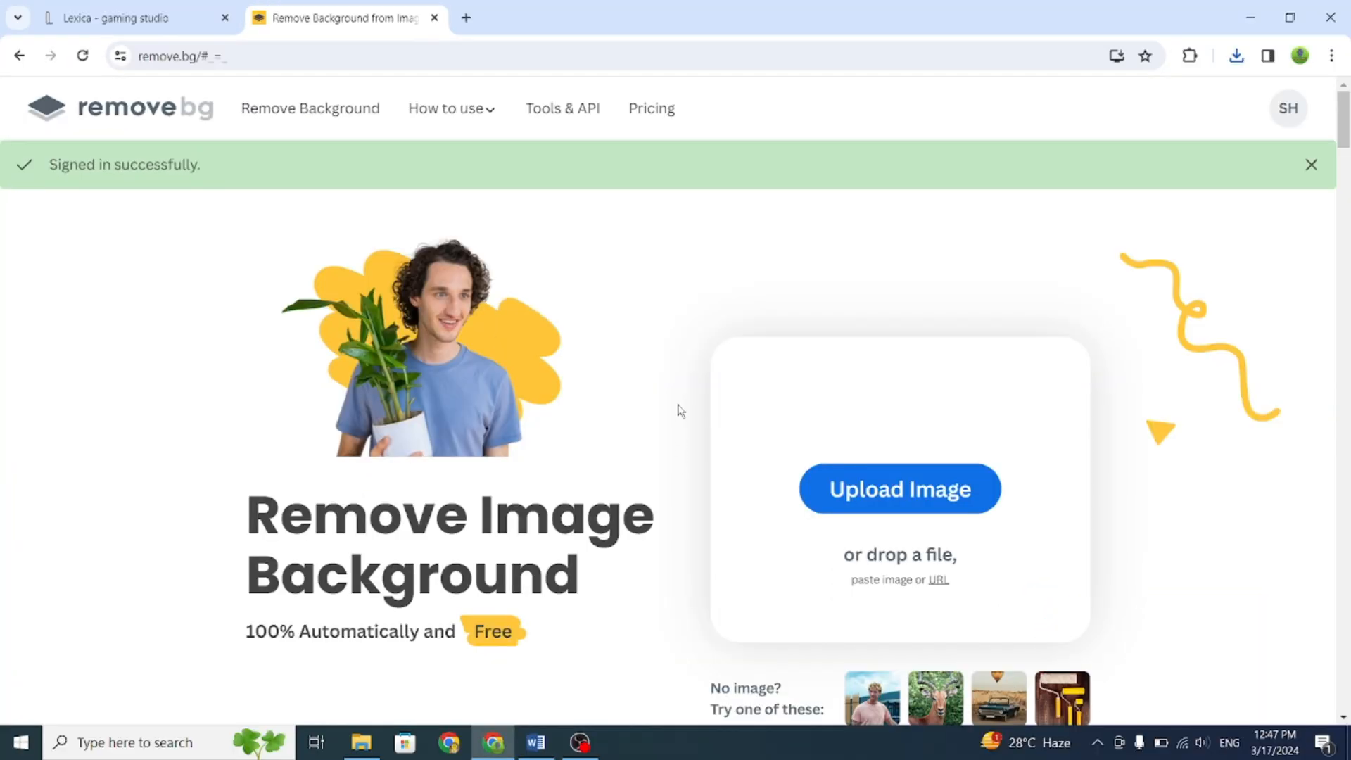
- Upload the hooded character image to remove.bg for background removal
scroll(down, 3)
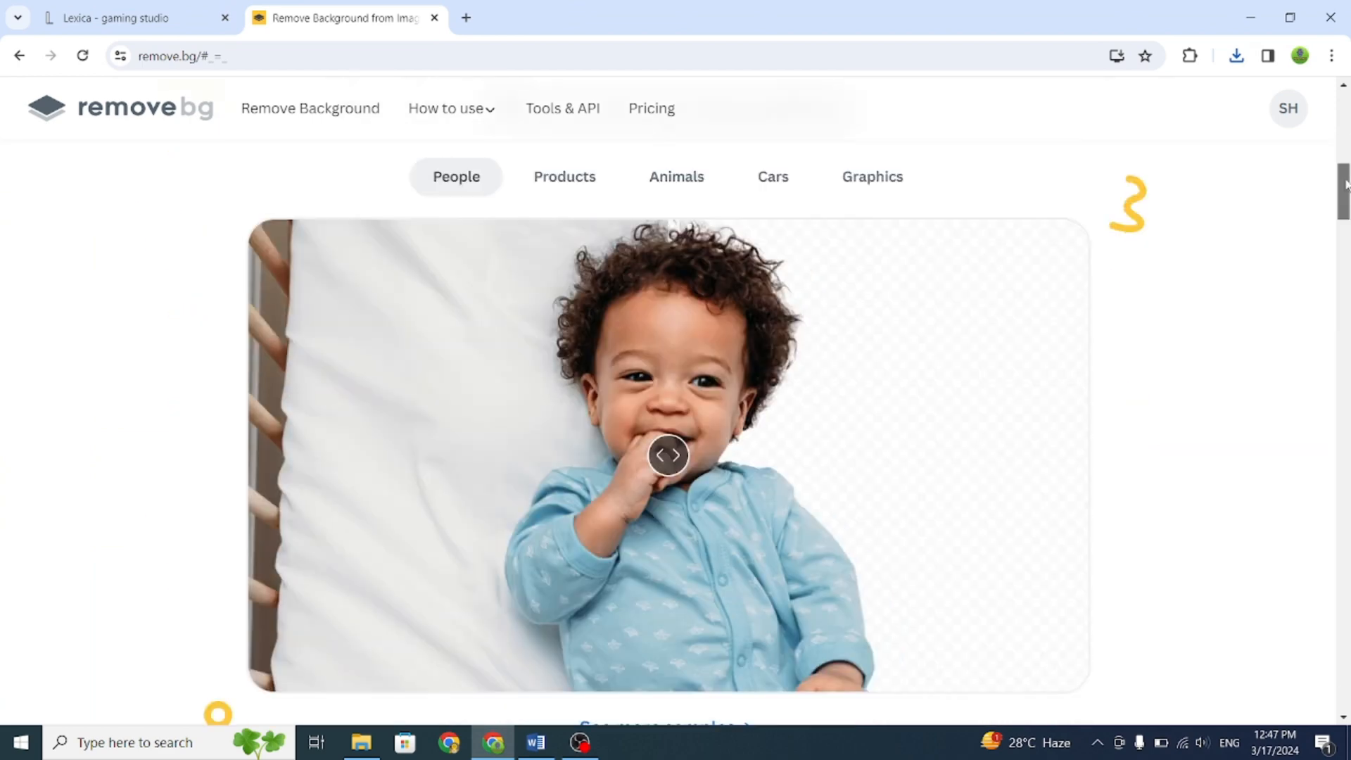
scroll(up, 3)
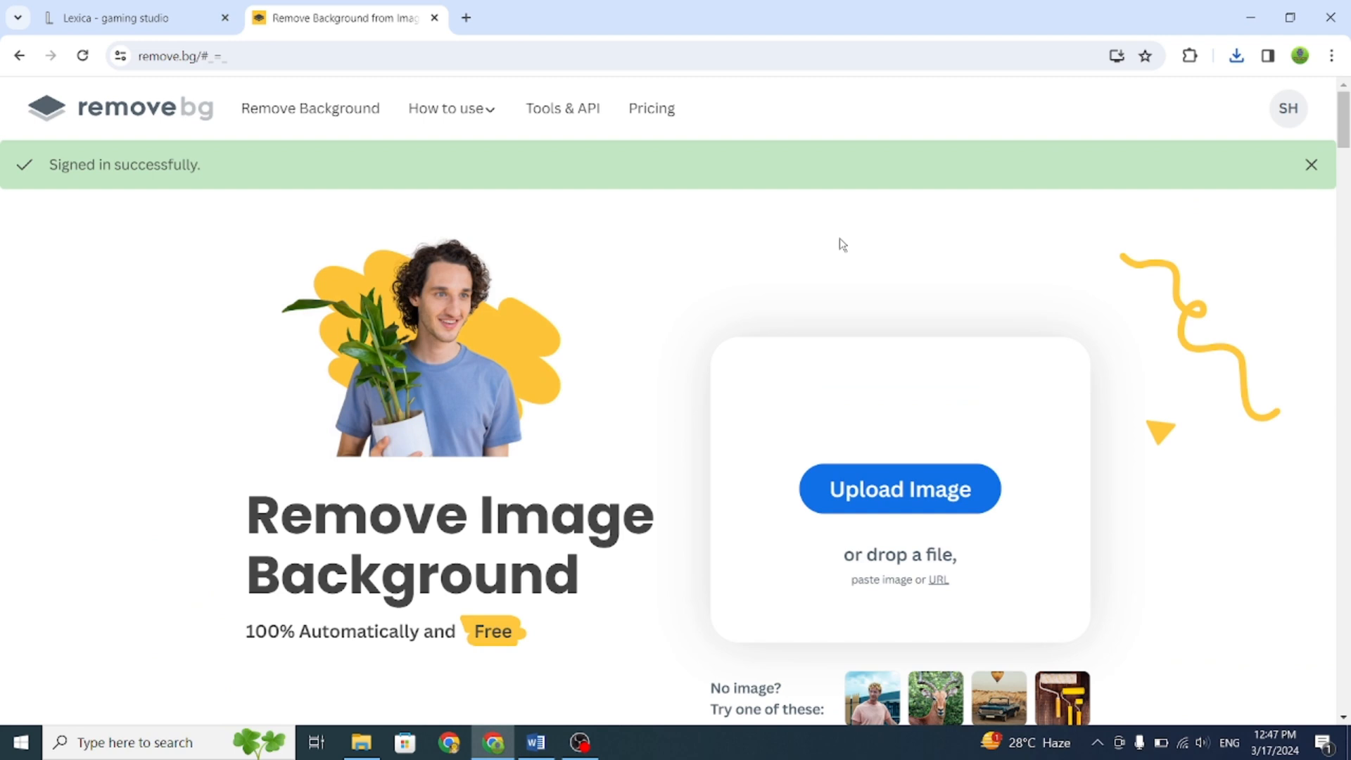
mouse_move(898, 511)
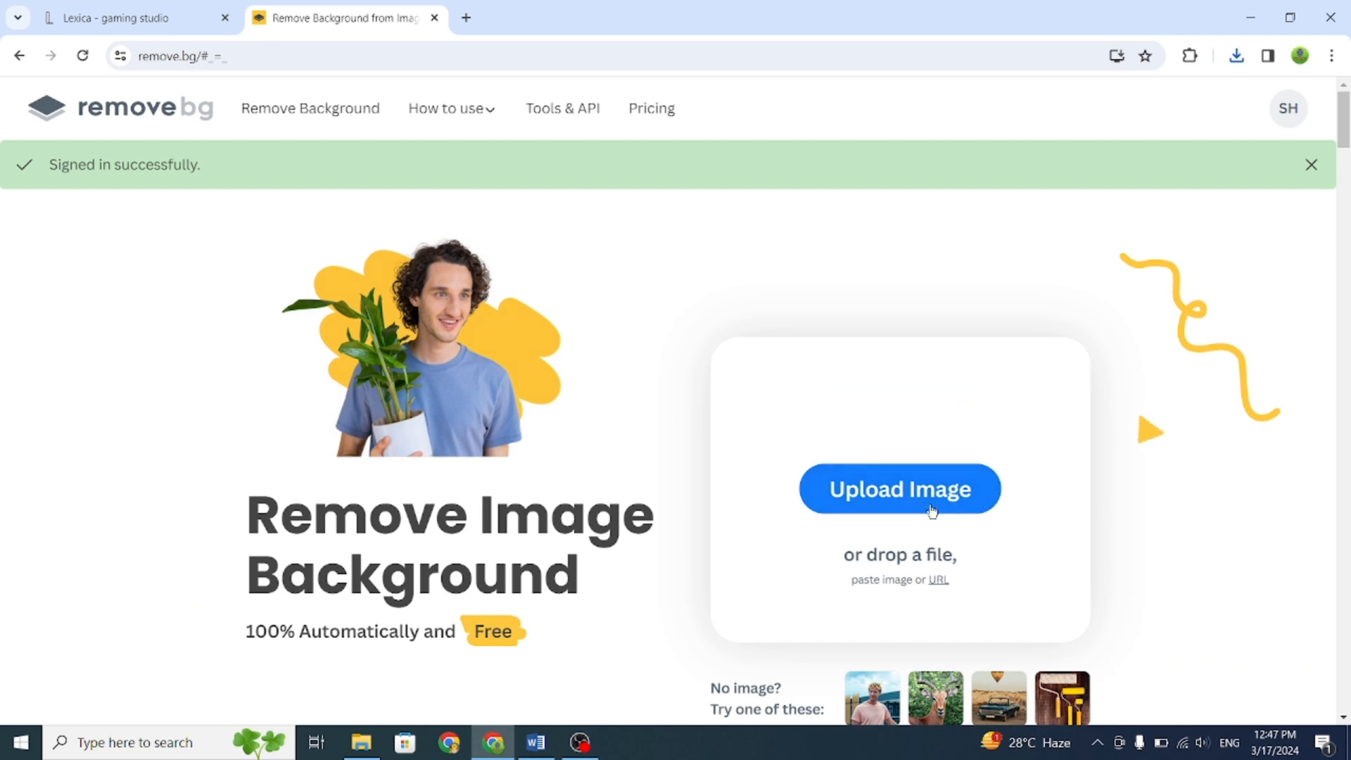
click(898, 488)
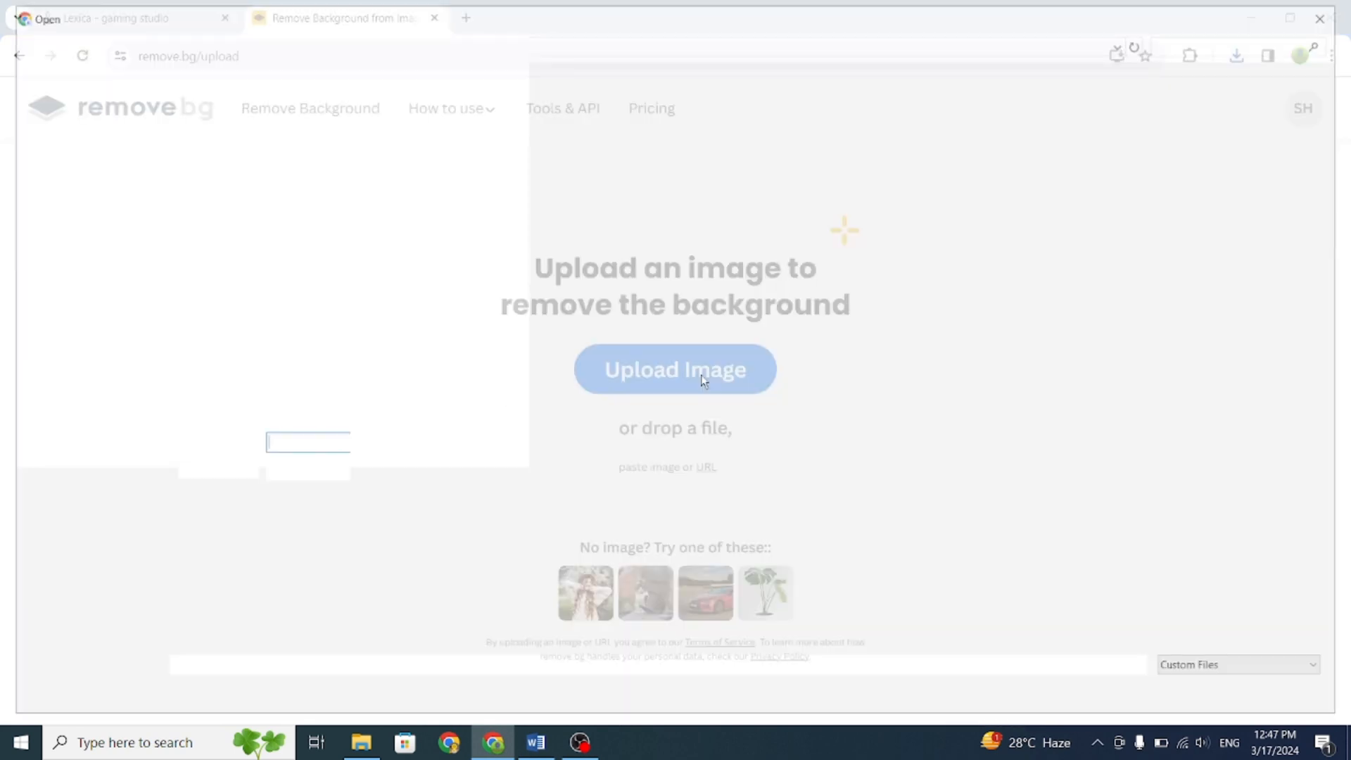
click(674, 368)
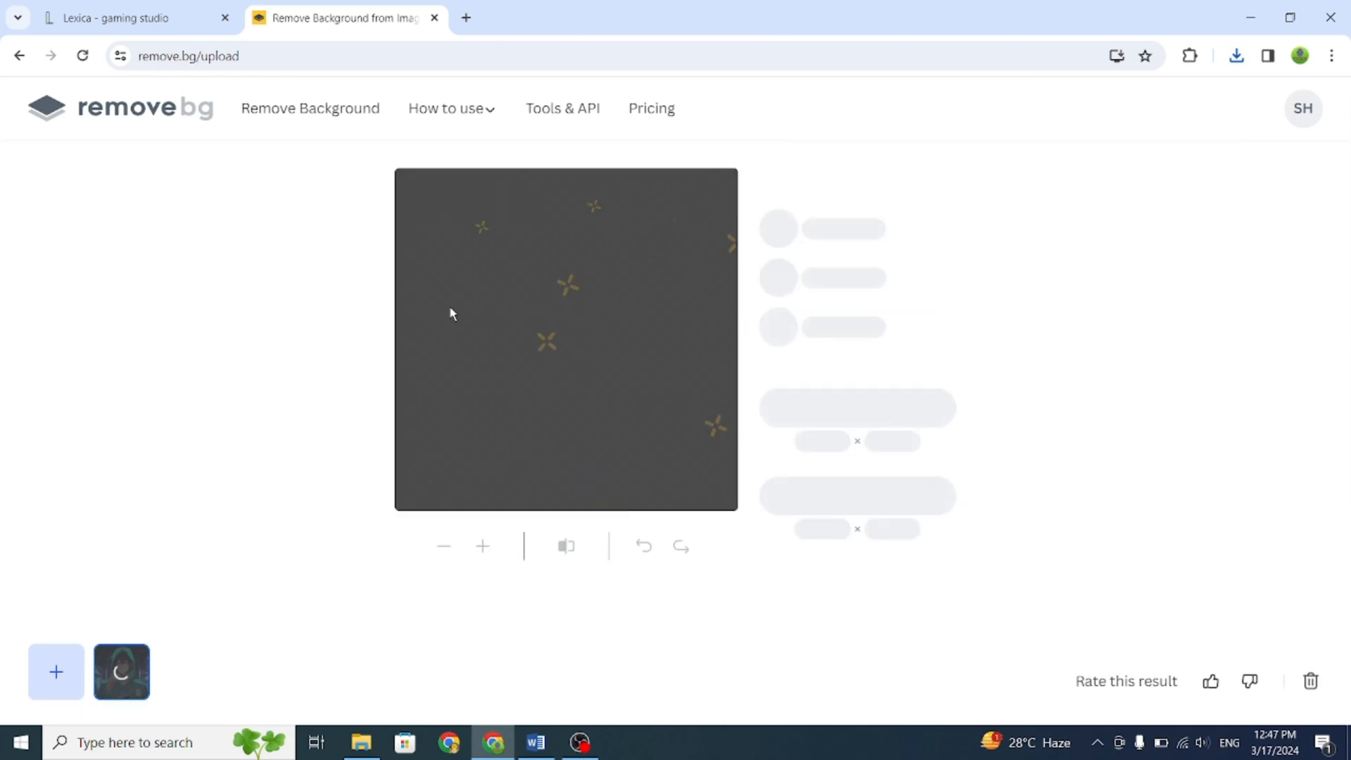
click(535, 742)
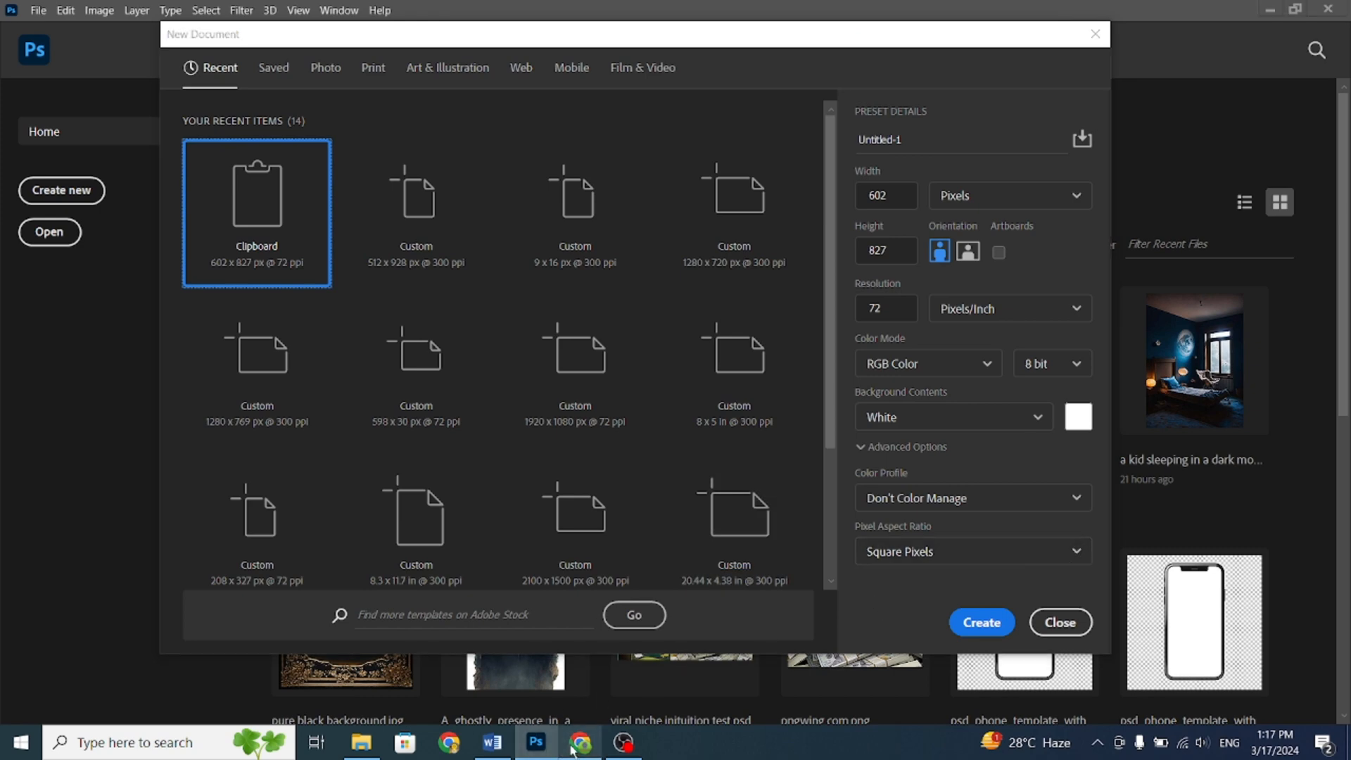
- Create a new 1280 × 720 pixel Photoshop document
click(580, 742)
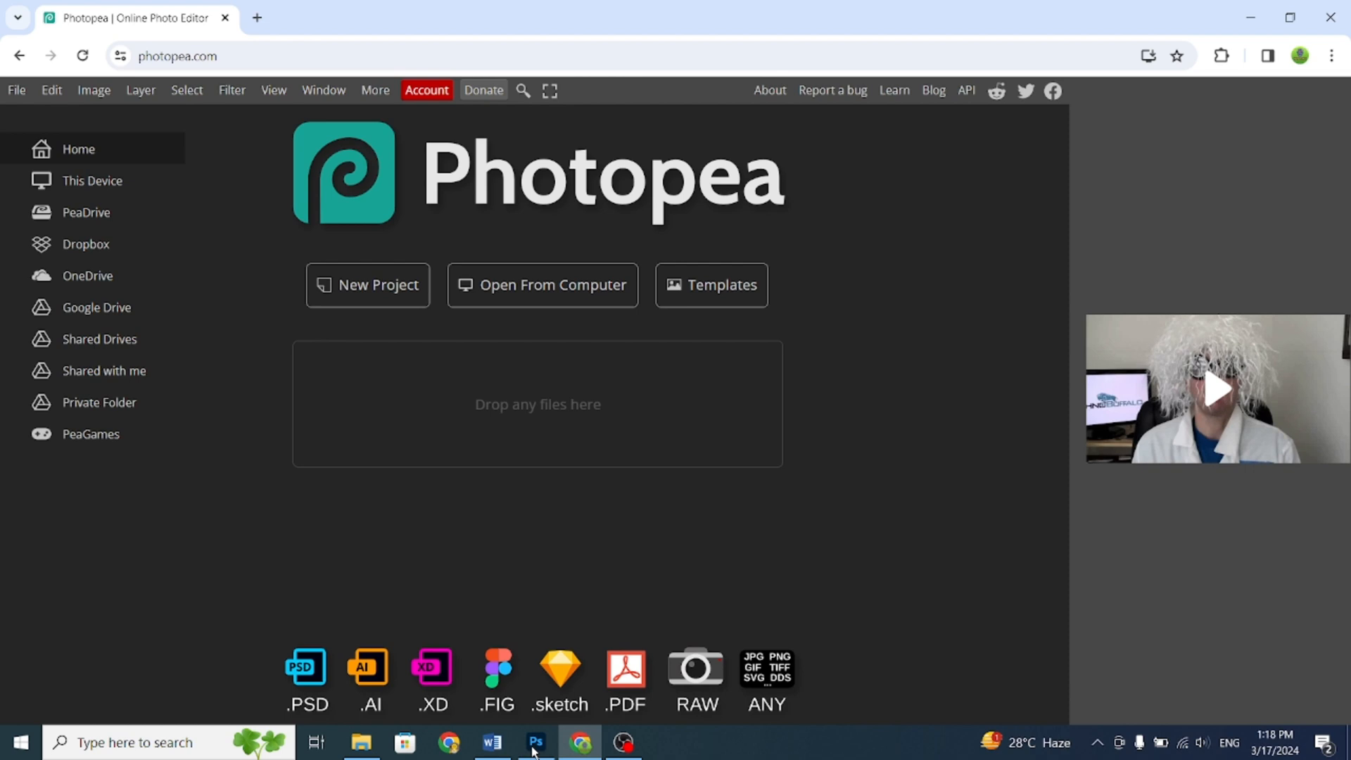
click(535, 742)
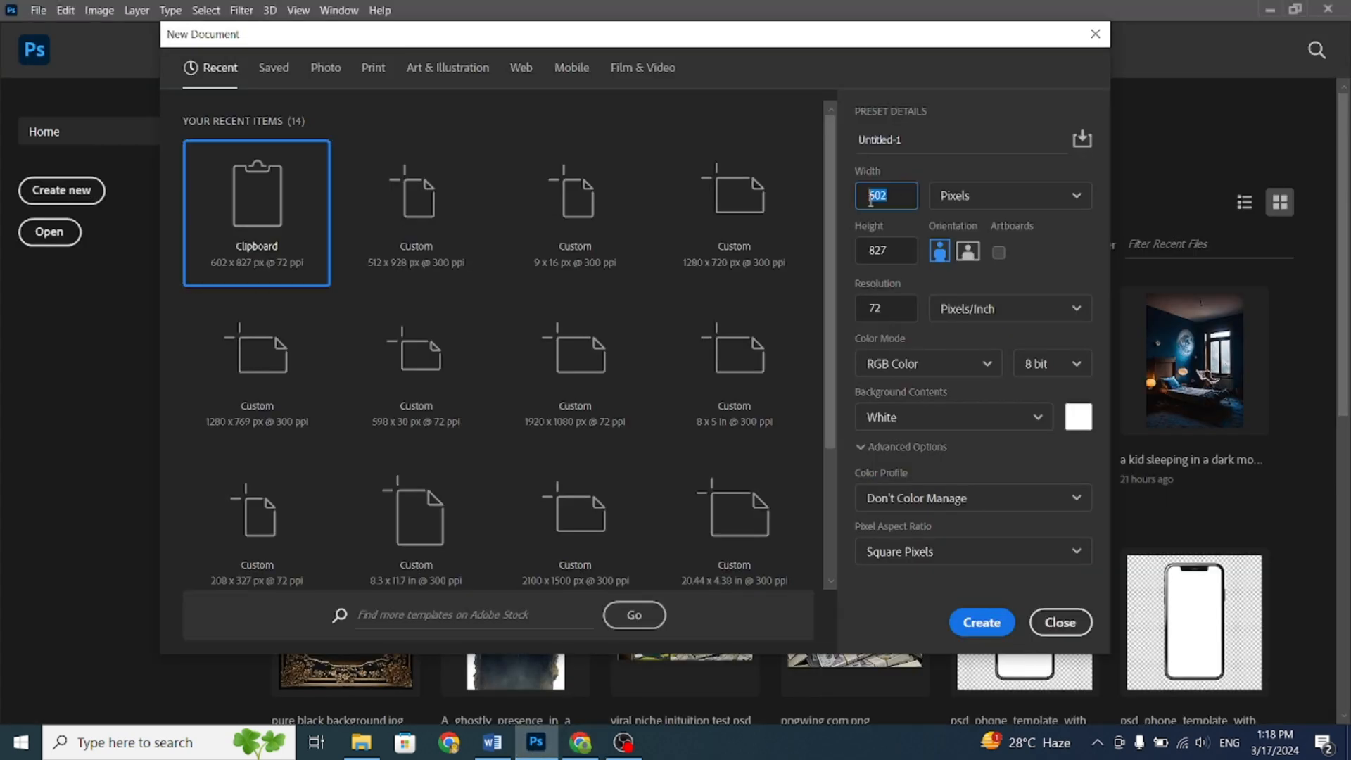
text(1280)
click(885, 249)
text(720)
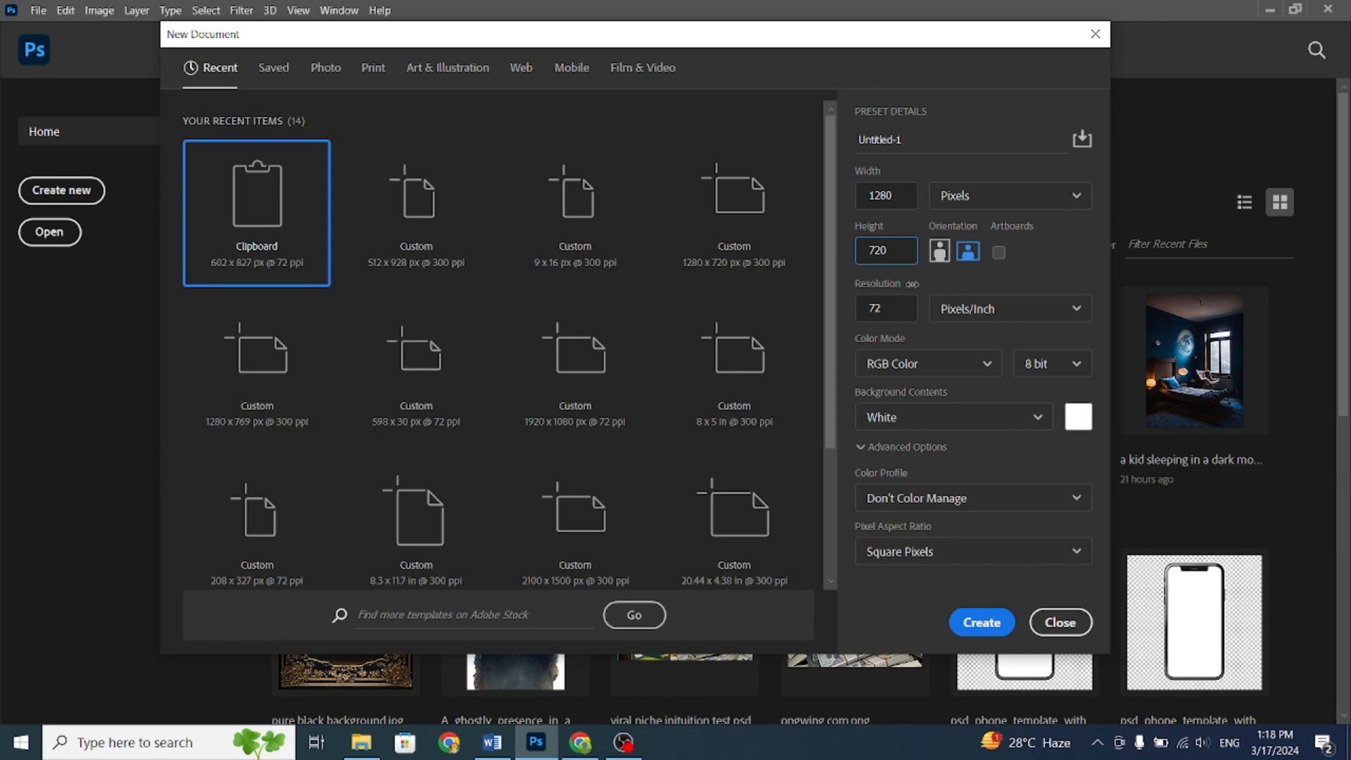
click(1058, 622)
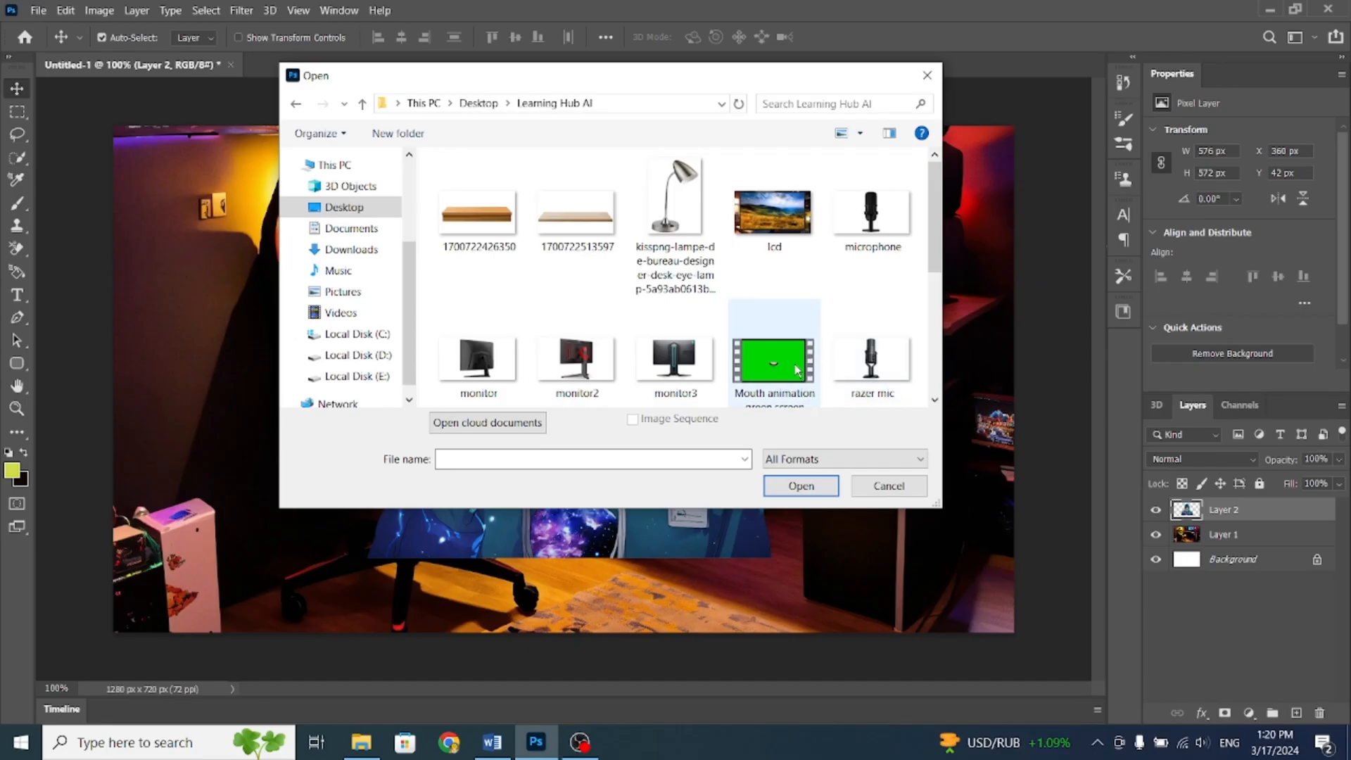
- Pick a prop image from the Learning Hub AI folder to add to the scene
click(799, 486)
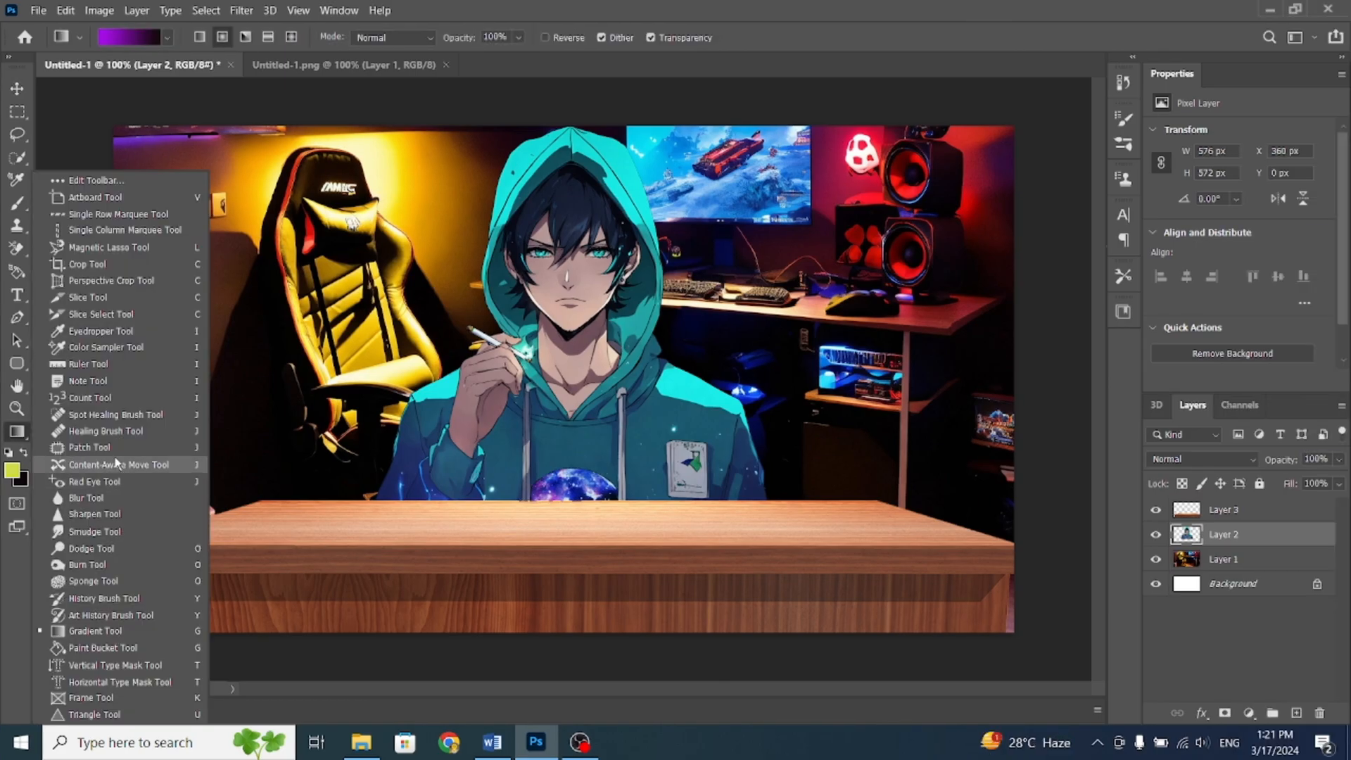
- Use the Spot Healing Brush to paint out the character's eyes on Layer 2
click(119, 464)
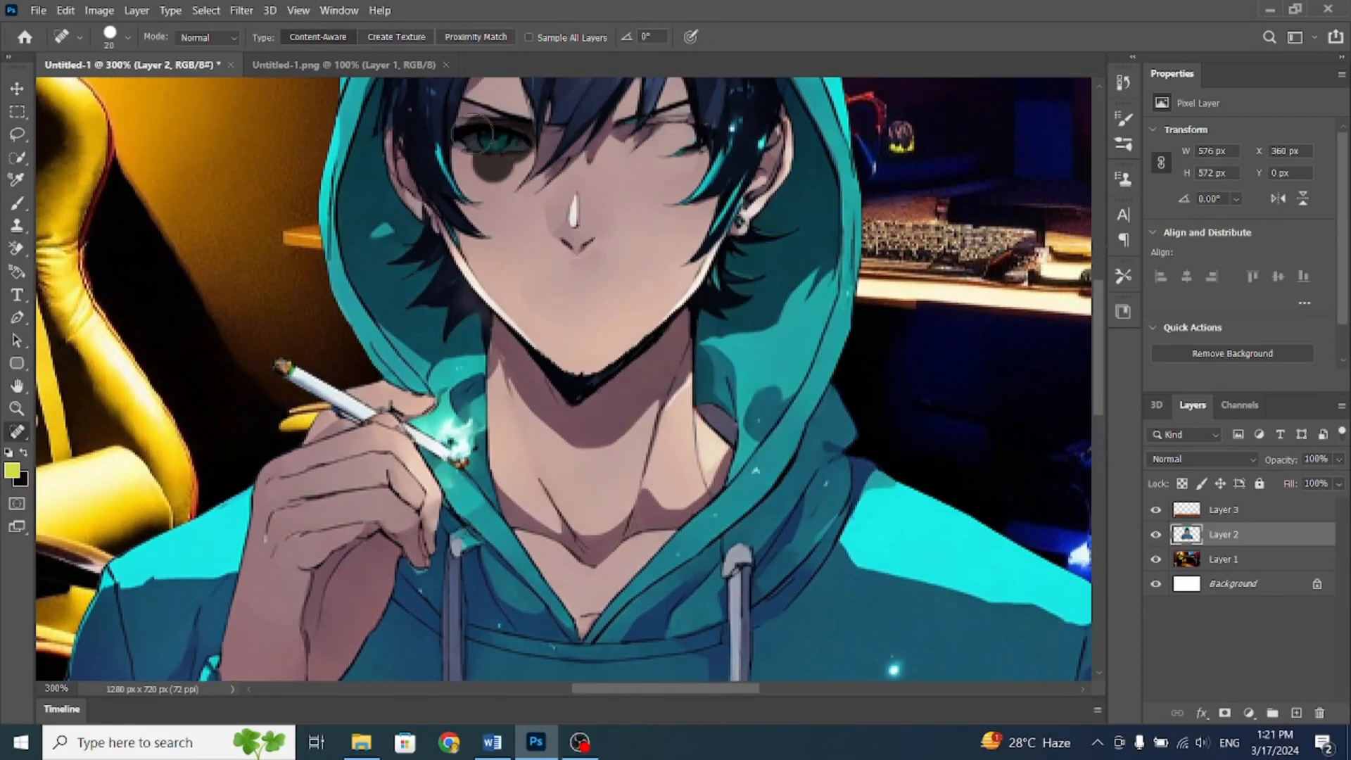
click(654, 138)
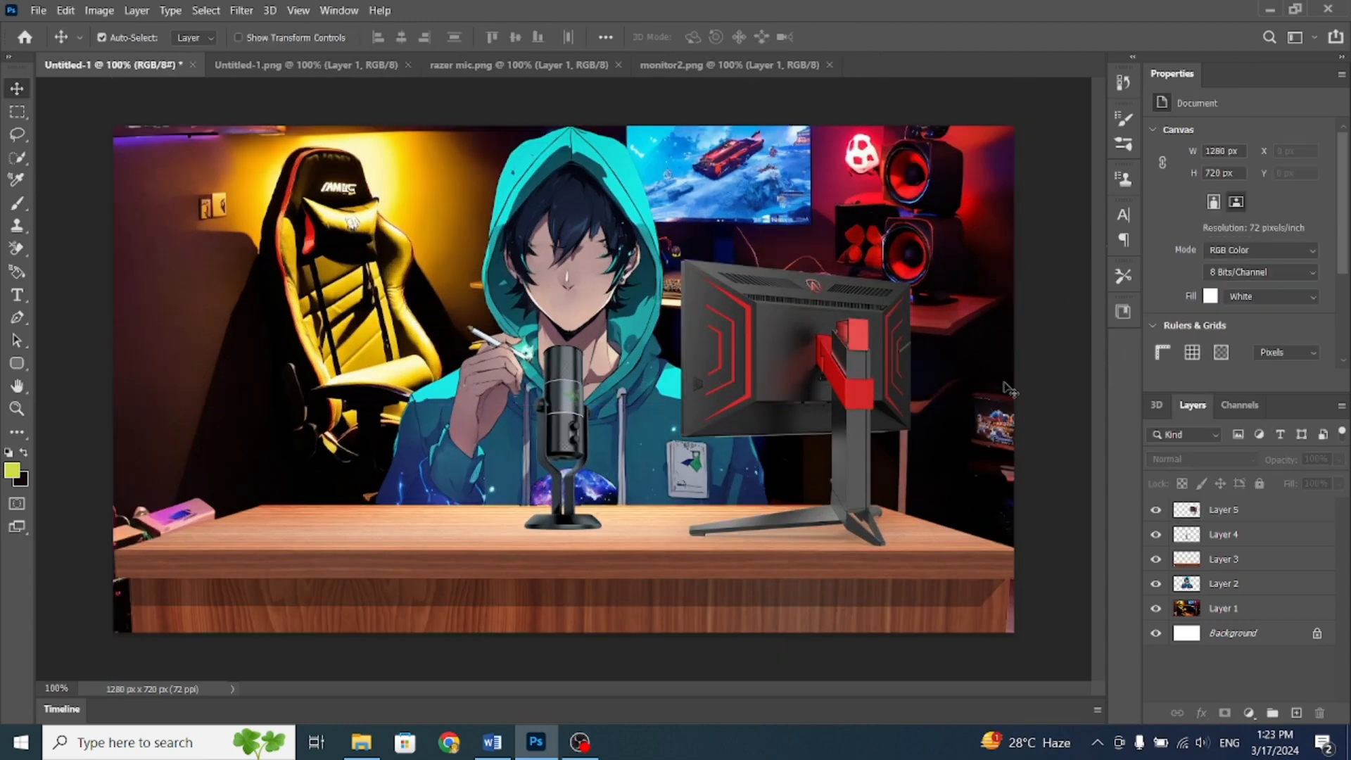
- Flatten the character, desk, microphone and monitor layers into one image
click(1223, 533)
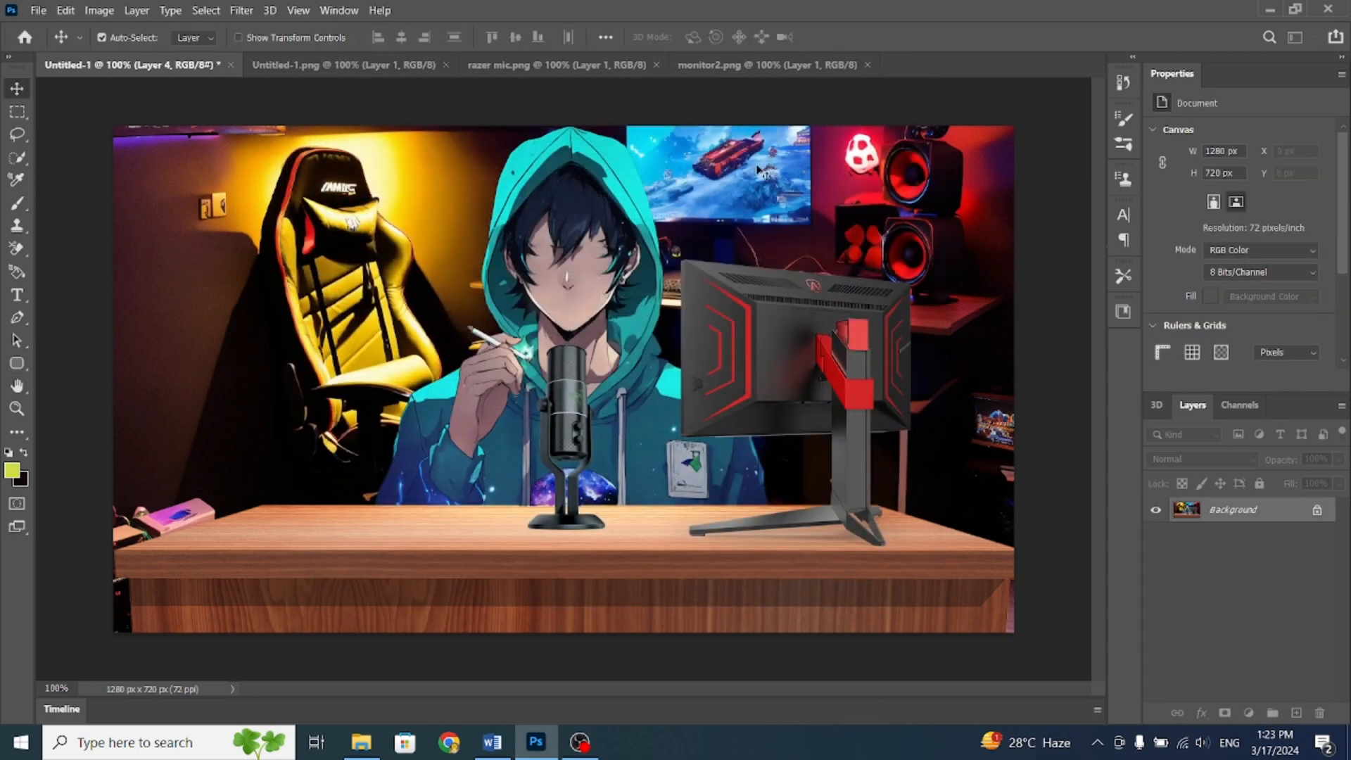
- Set the CapCut project ratio to 16:9 in the project settings
click(534, 741)
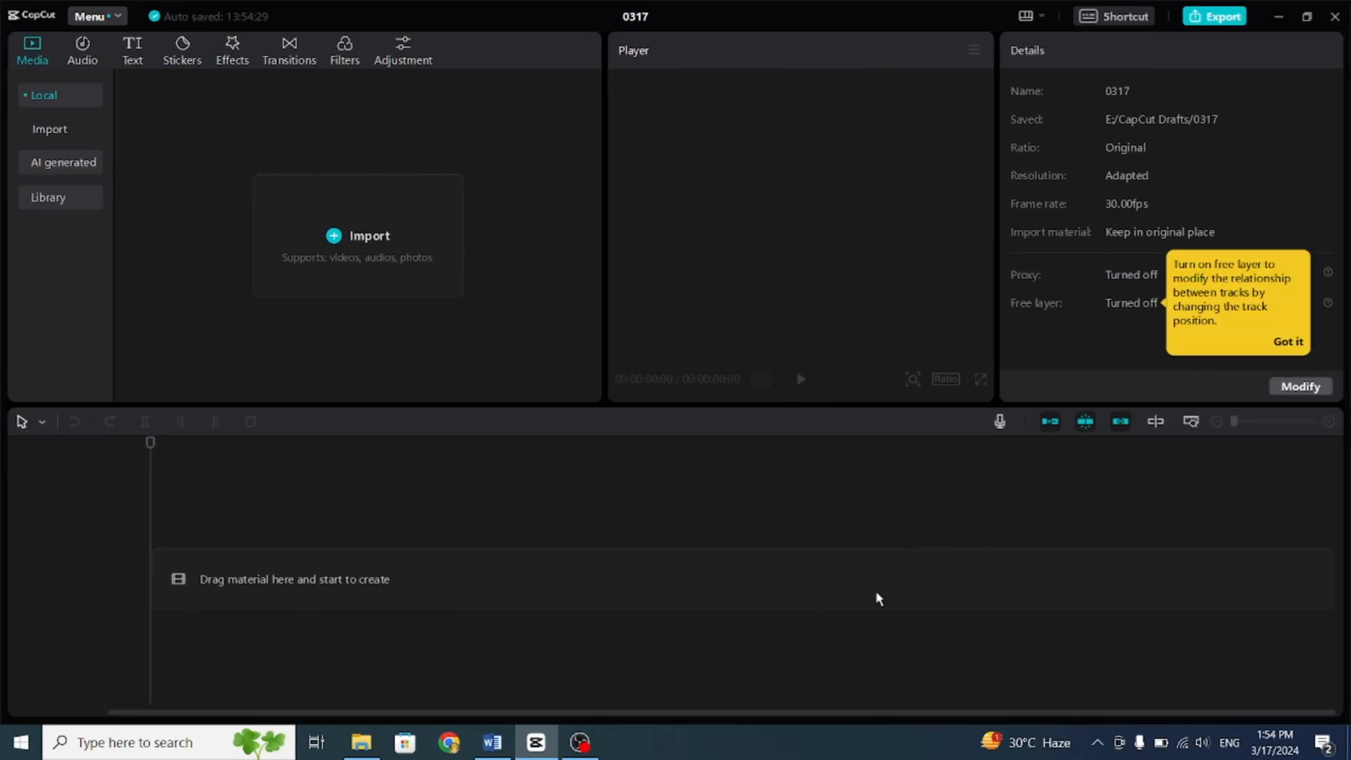
click(1300, 386)
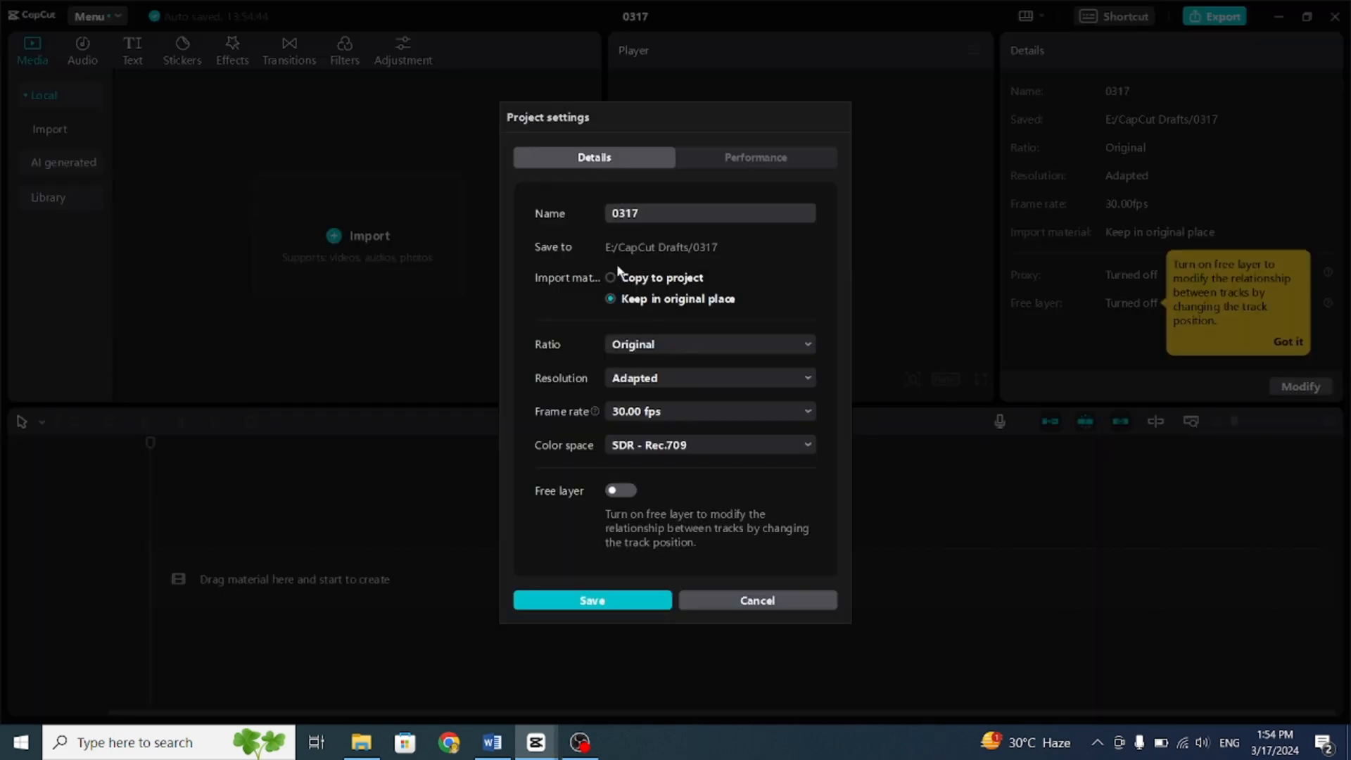
click(709, 344)
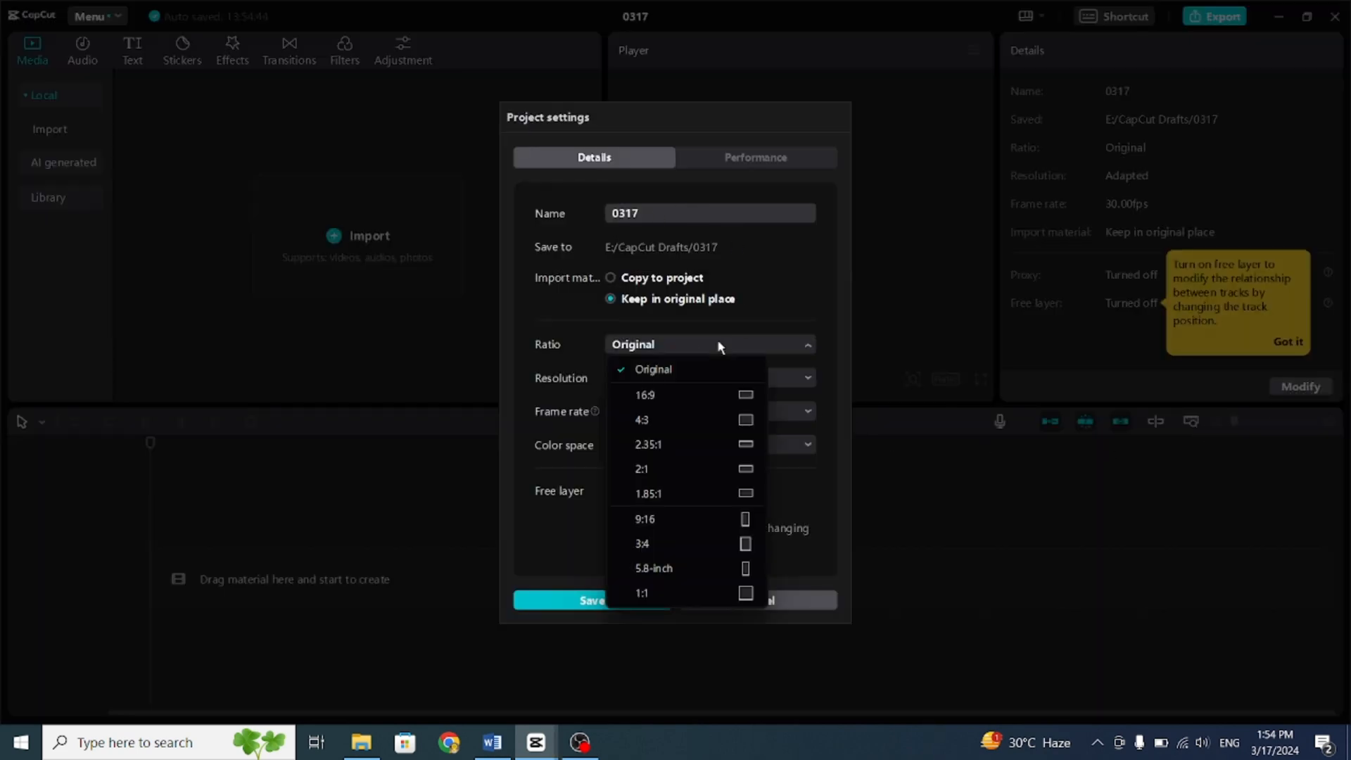
click(645, 395)
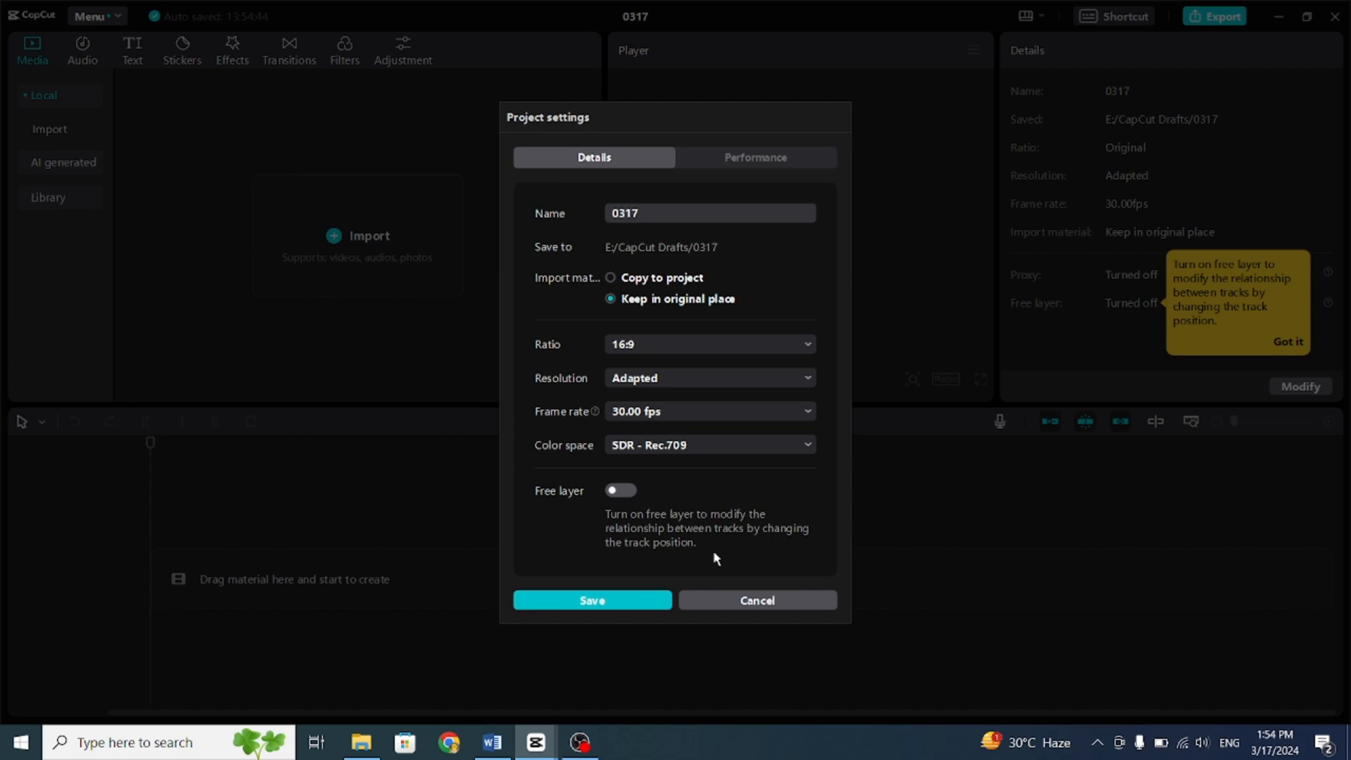
click(592, 600)
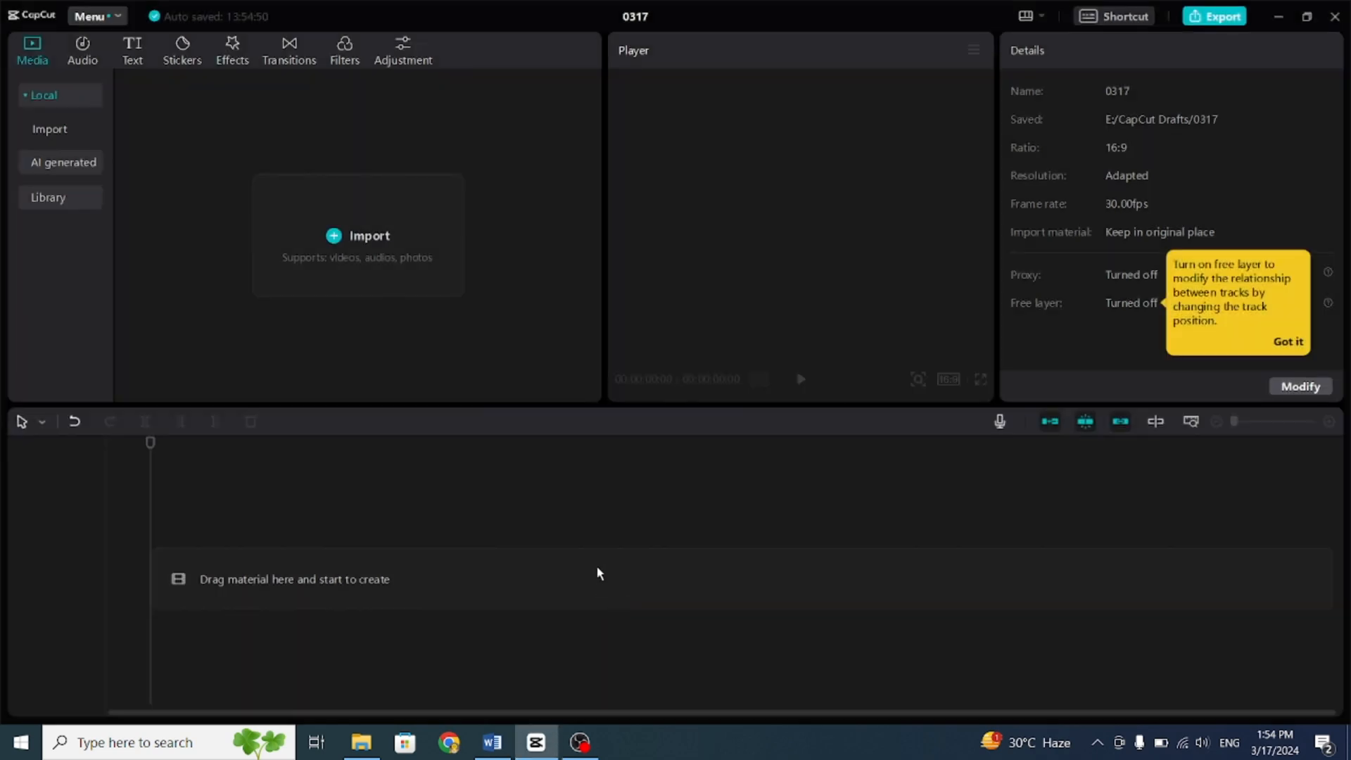
- Import the avatar image with the eye-blink and mouth green-screen videos
click(358, 235)
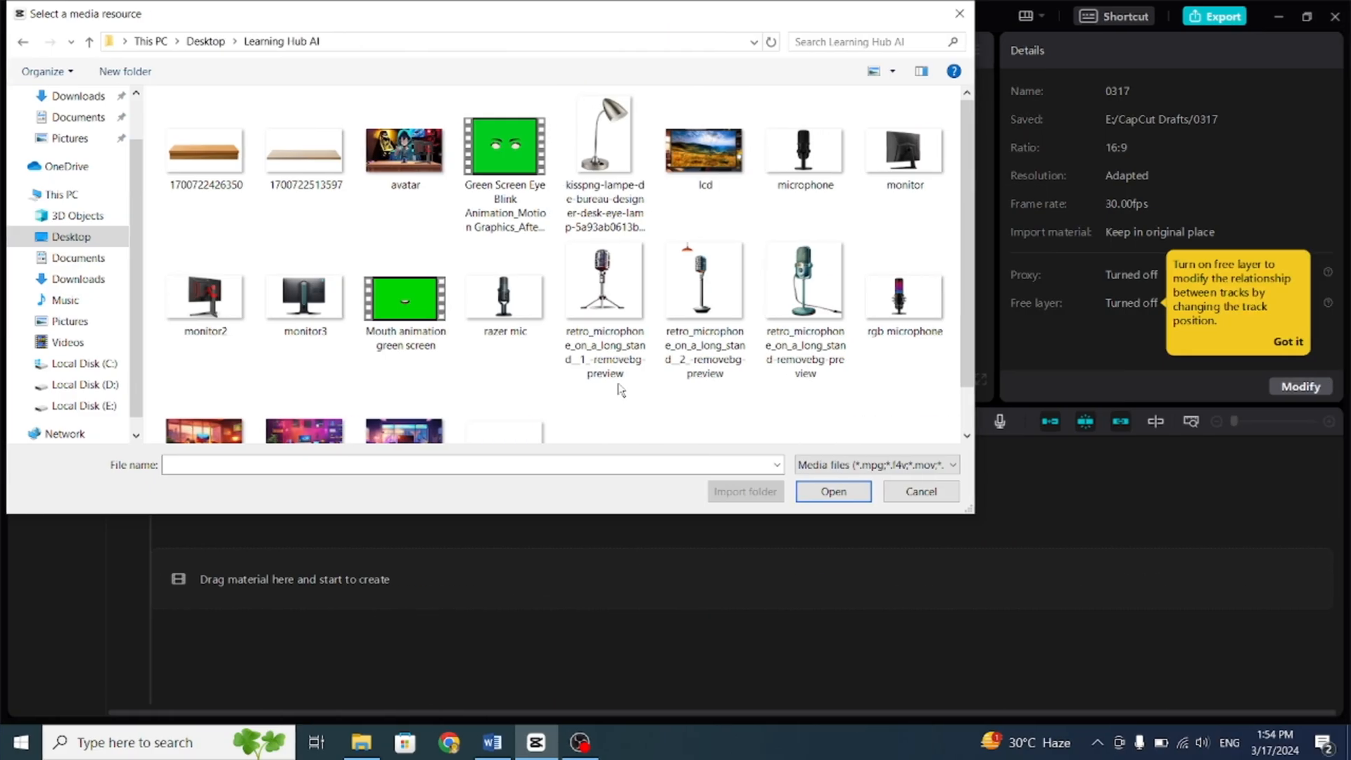
click(404, 299)
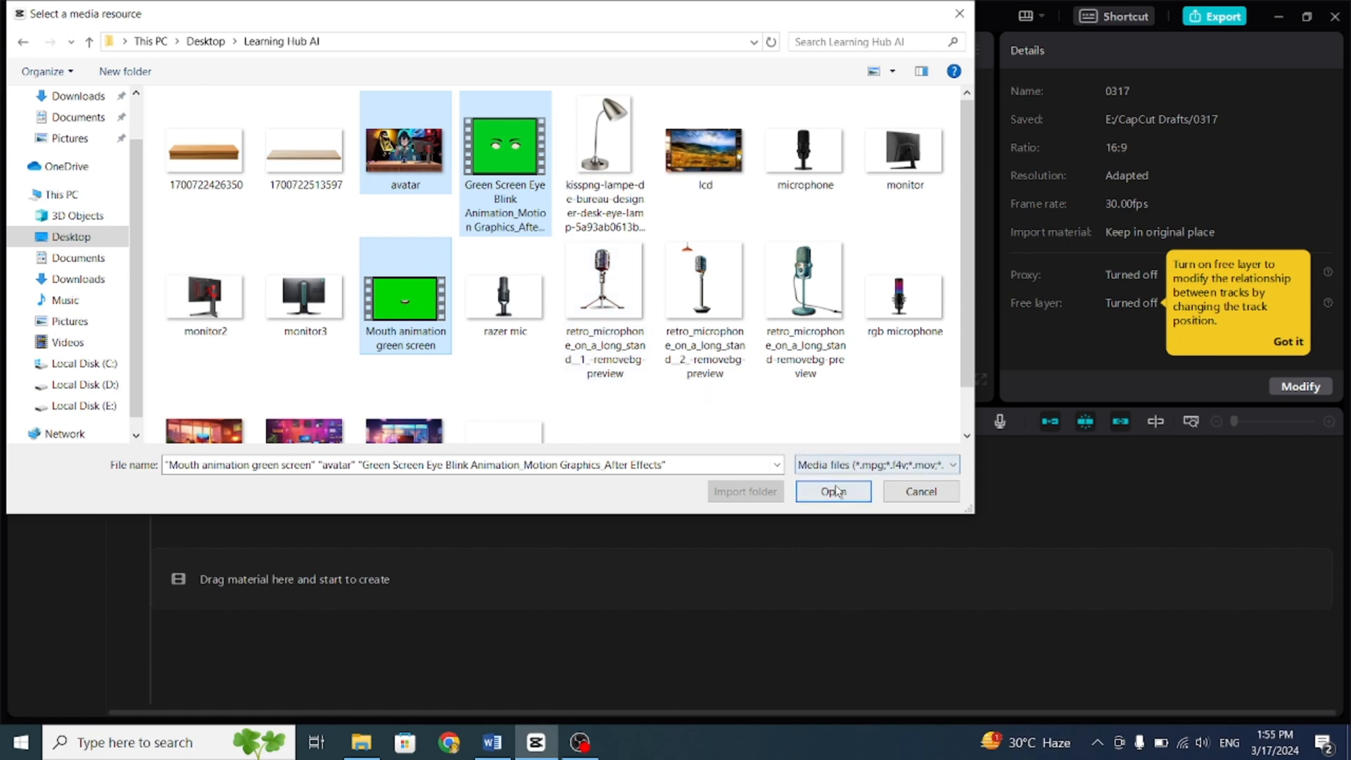
click(832, 491)
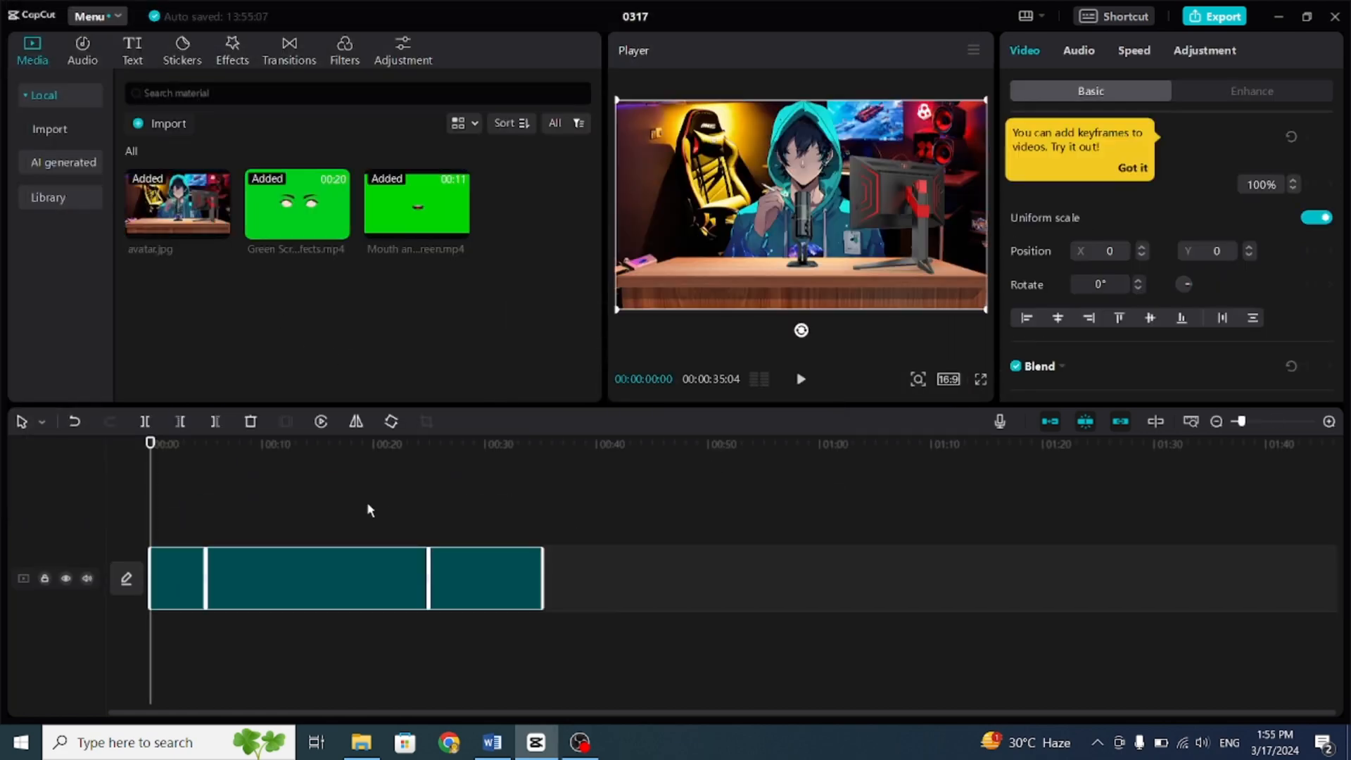
- Stack eye-blink and mouth clips above the avatar and trim the eye clip to 10 seconds
click(177, 578)
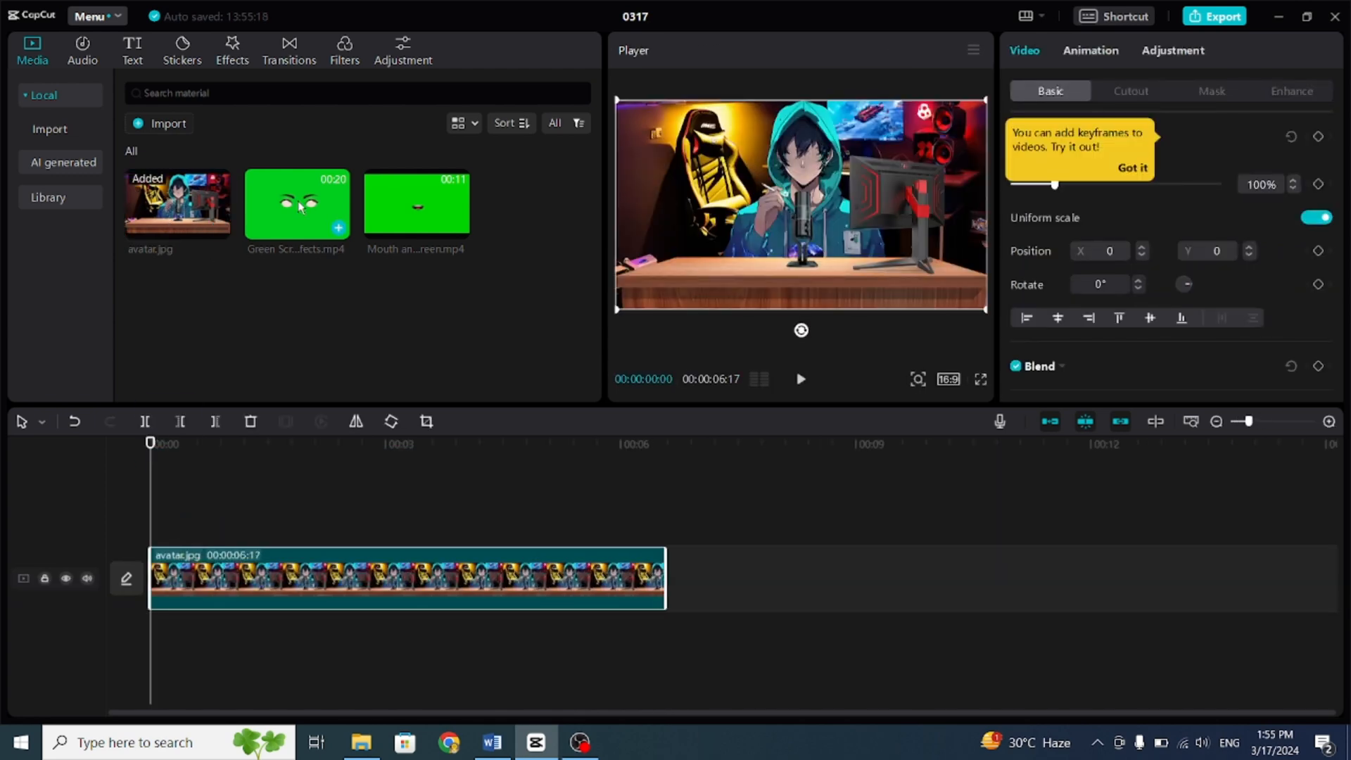
drag(416, 202, 547, 517)
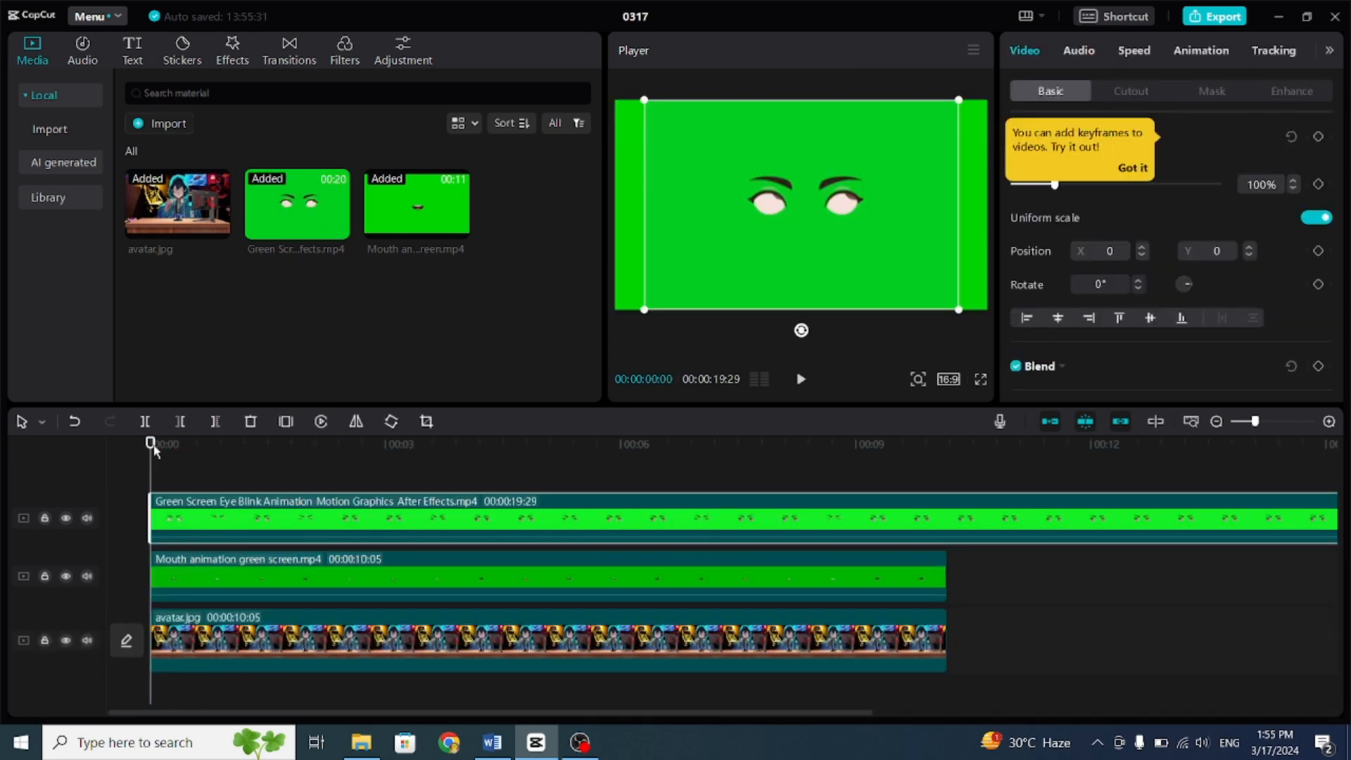
click(947, 517)
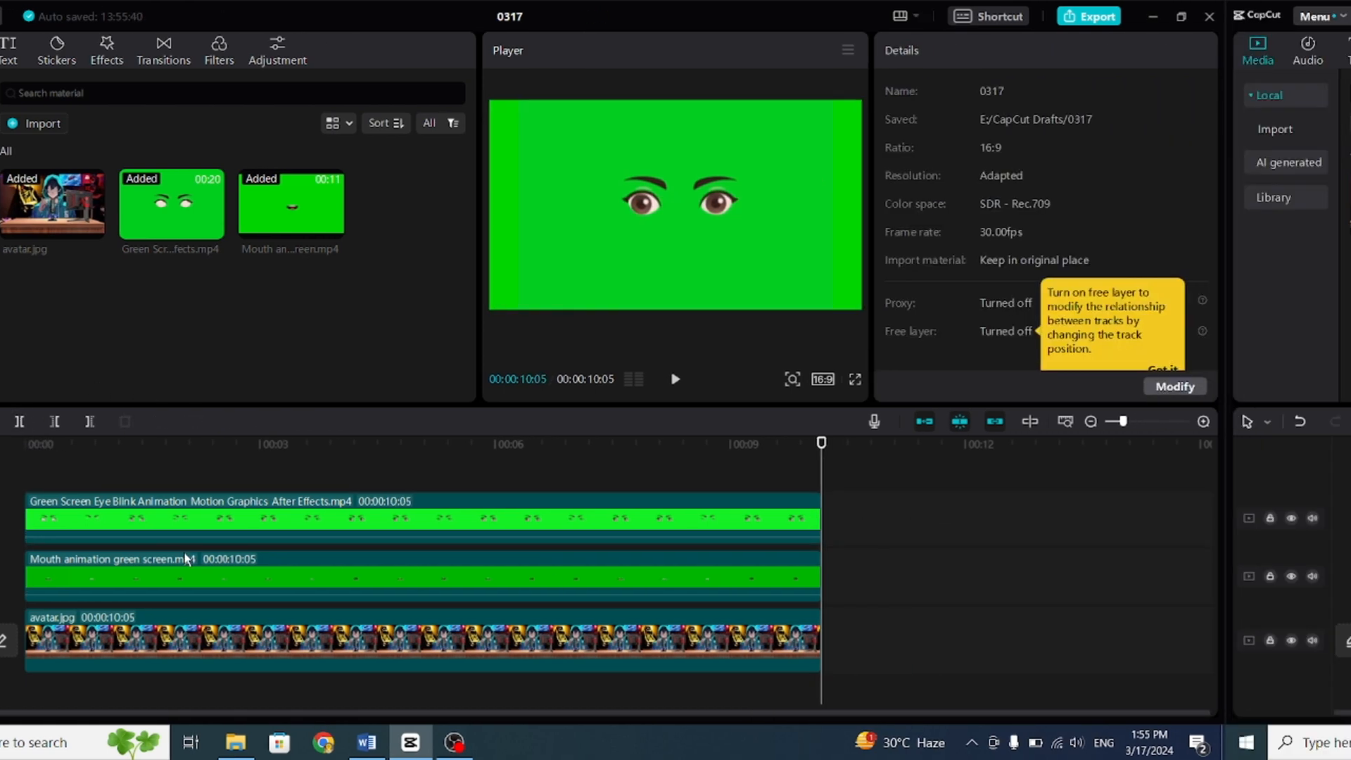
- Chroma-key the mouth clip's green background with raised keying strength
click(517, 577)
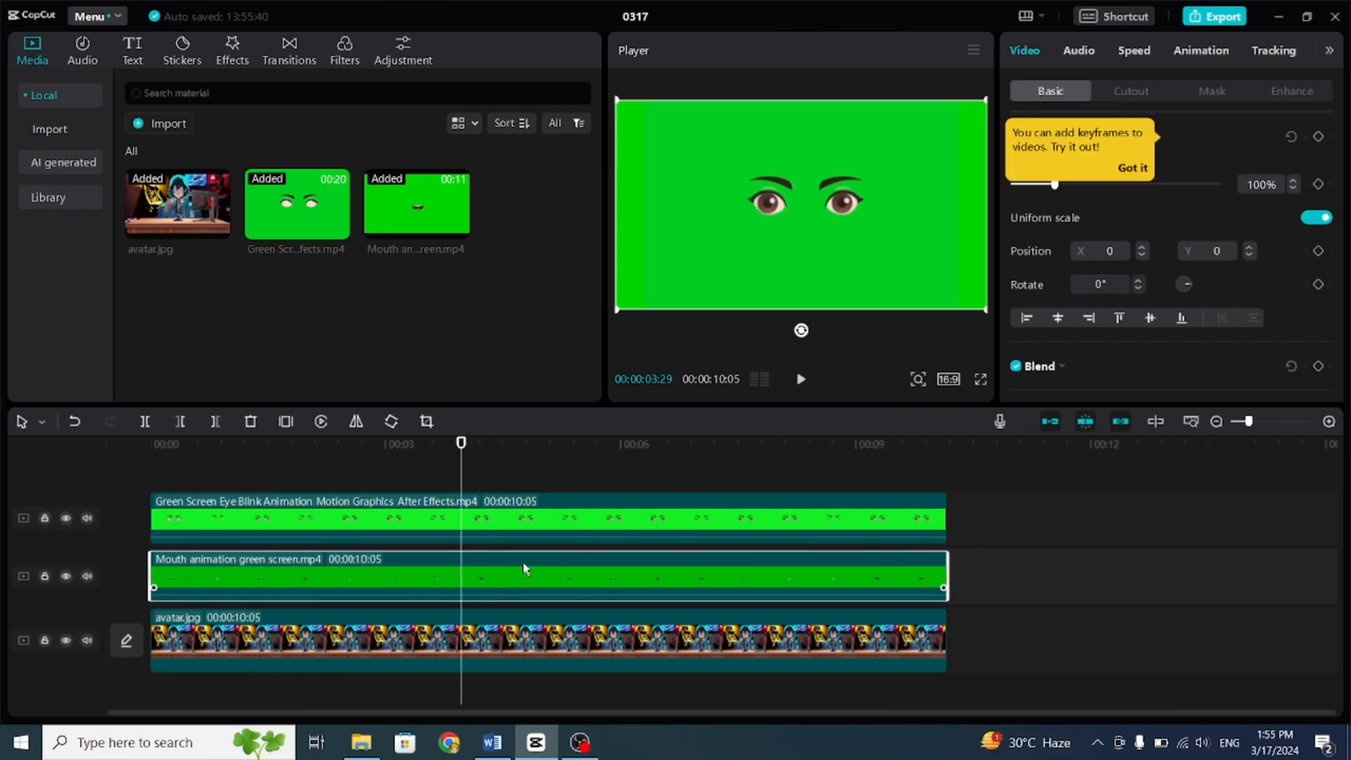
click(1131, 91)
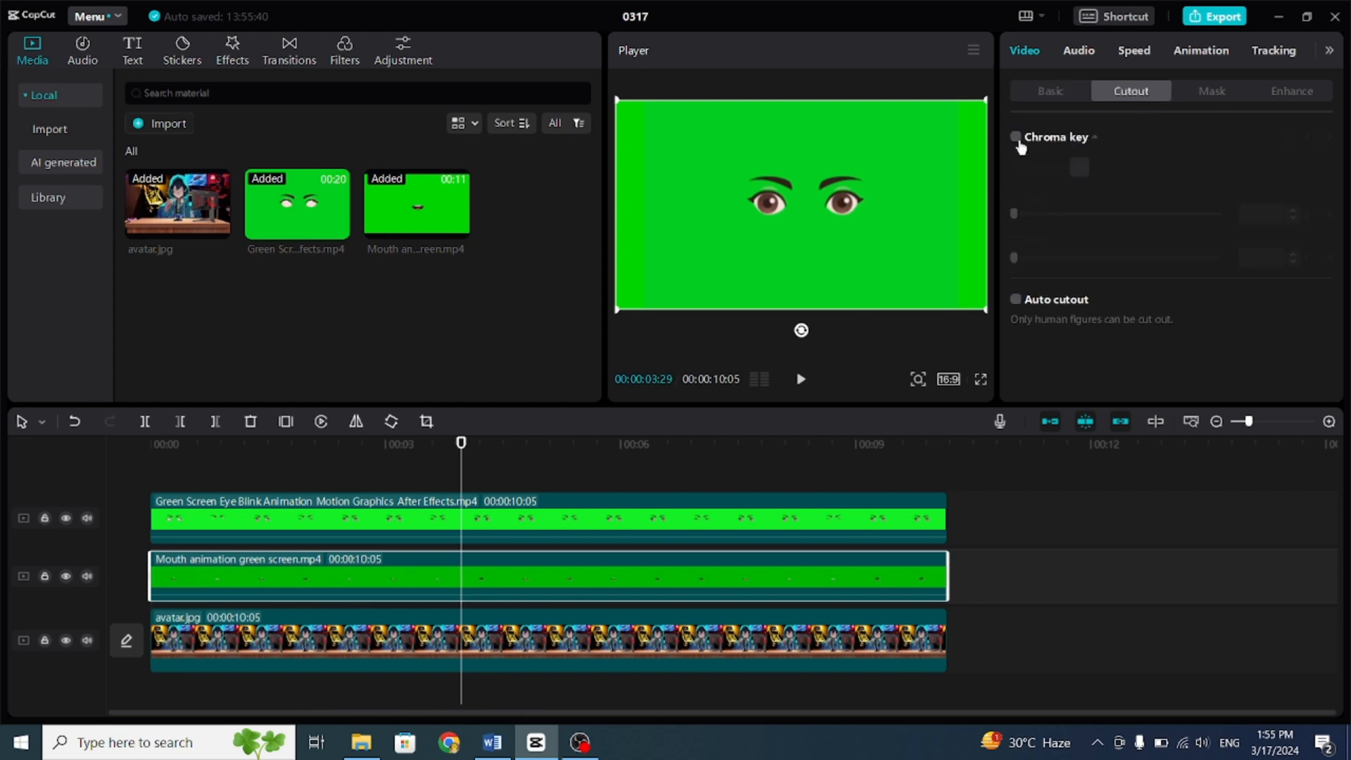
click(1014, 137)
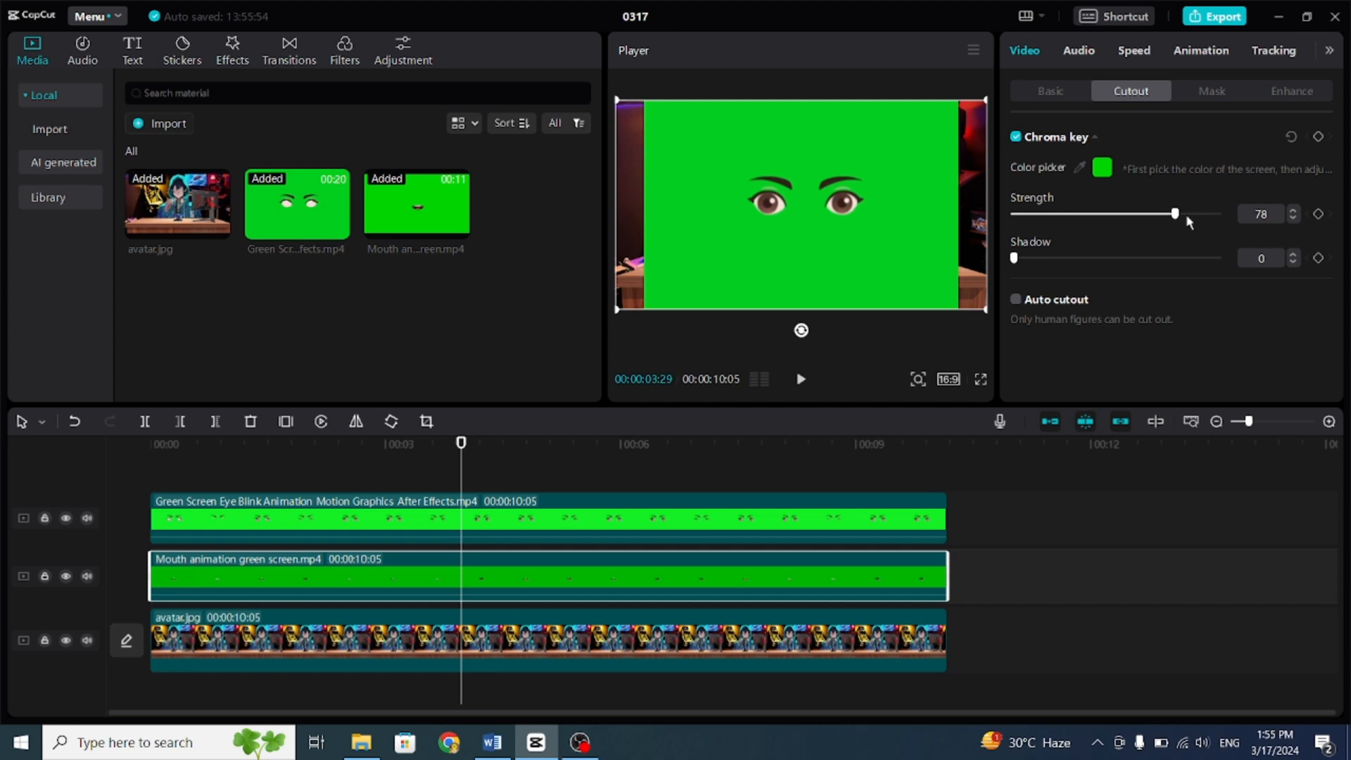
drag(1014, 258, 1098, 258)
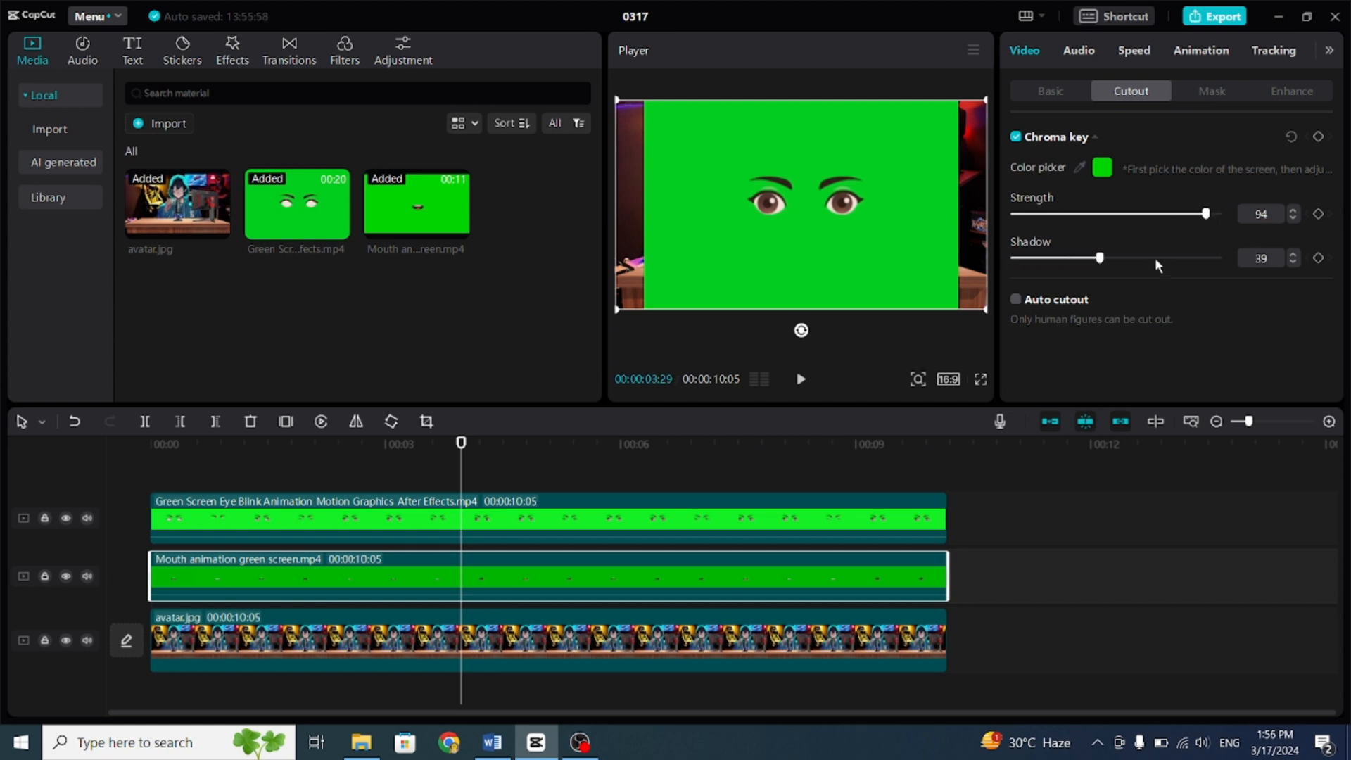
- Chroma-key the eye-blink clip's green background with raised keying strength
click(1016, 137)
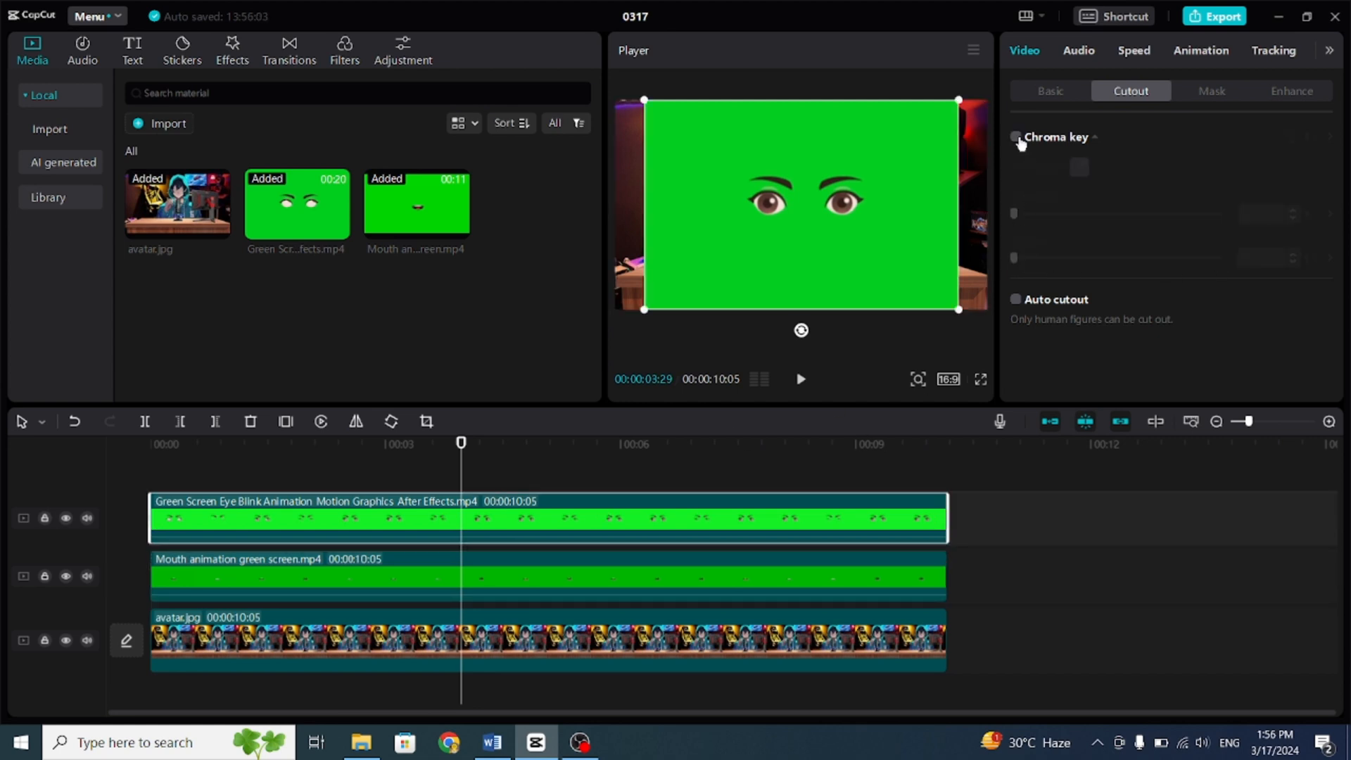
click(1016, 136)
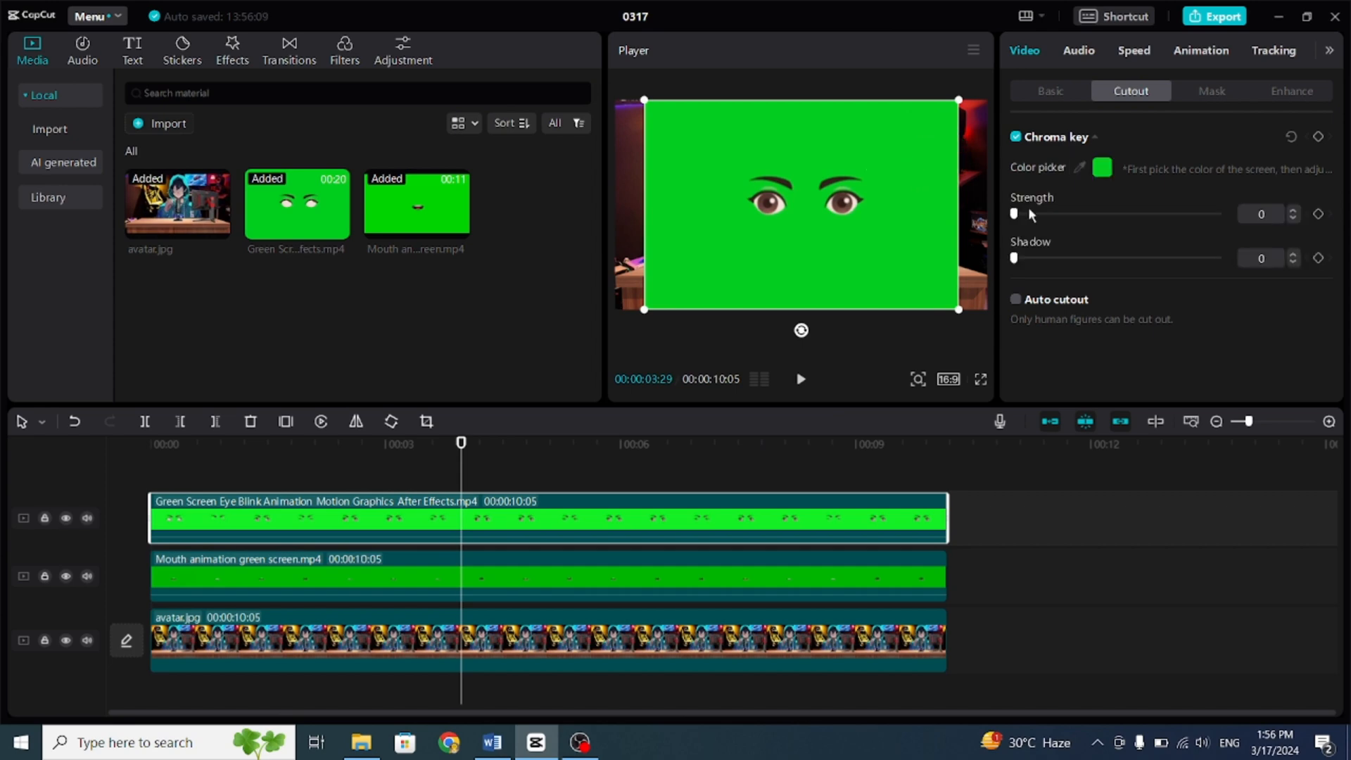
drag(1014, 214, 1217, 214)
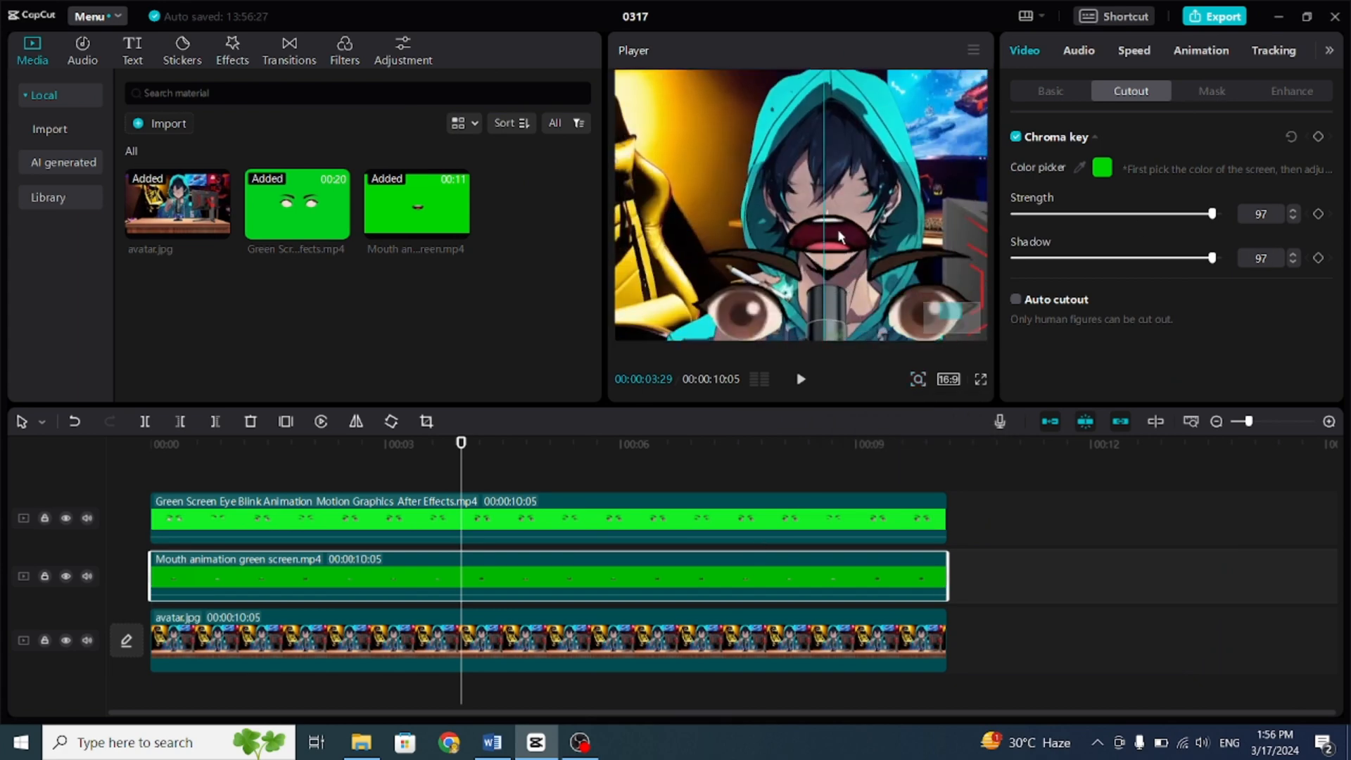
- Shrink the eye-blink overlay to 27% at Y 495 onto the avatar's face
click(1048, 90)
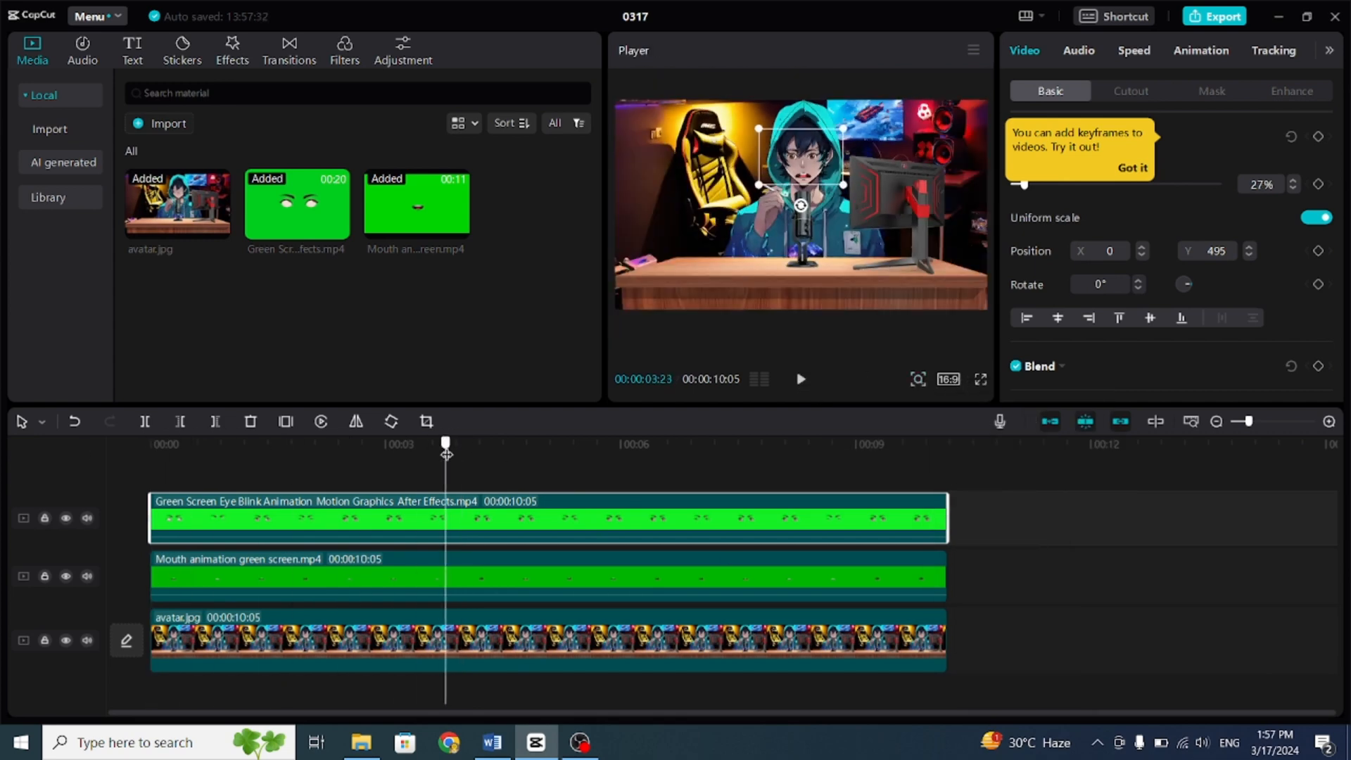
click(231, 50)
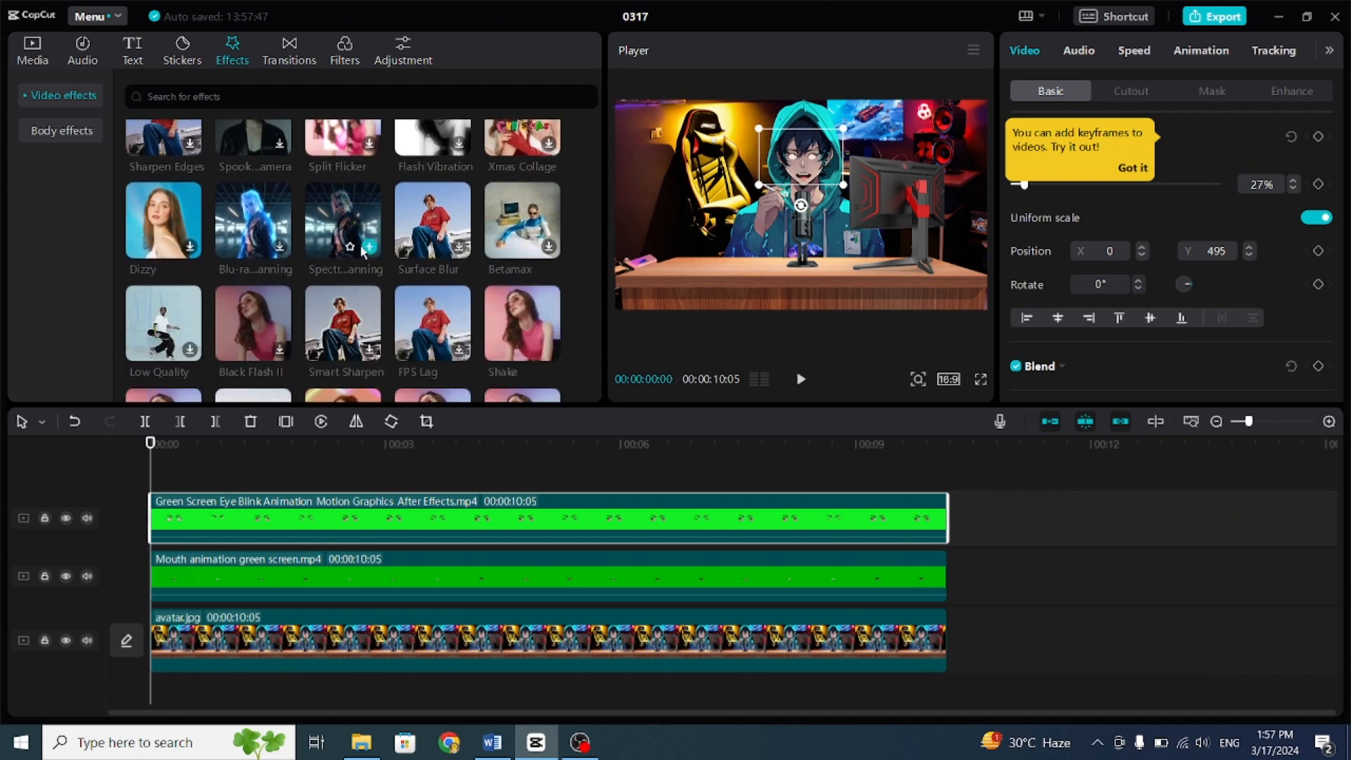
- Layer Spectrum Scanning and Dizzy effects over the scene and start naming the export 'Ta'
click(342, 220)
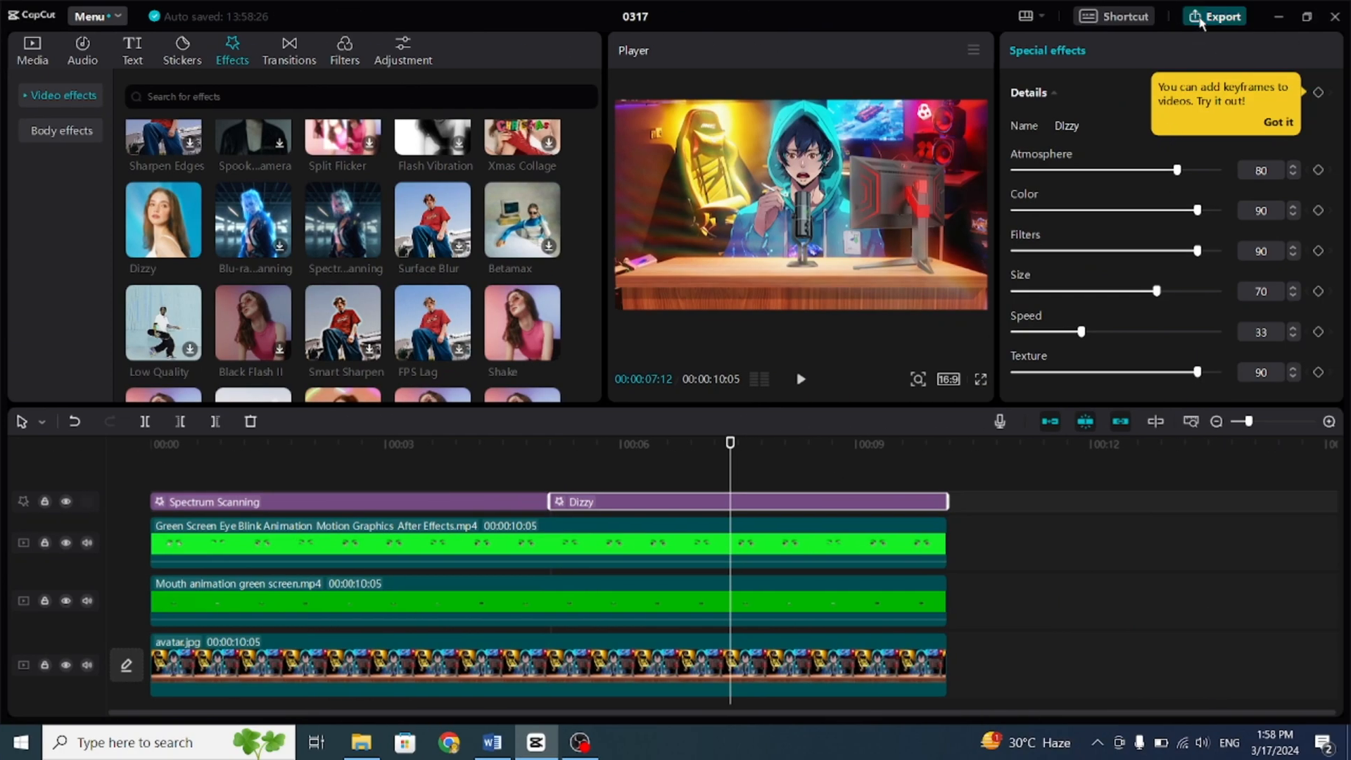
click(1216, 16)
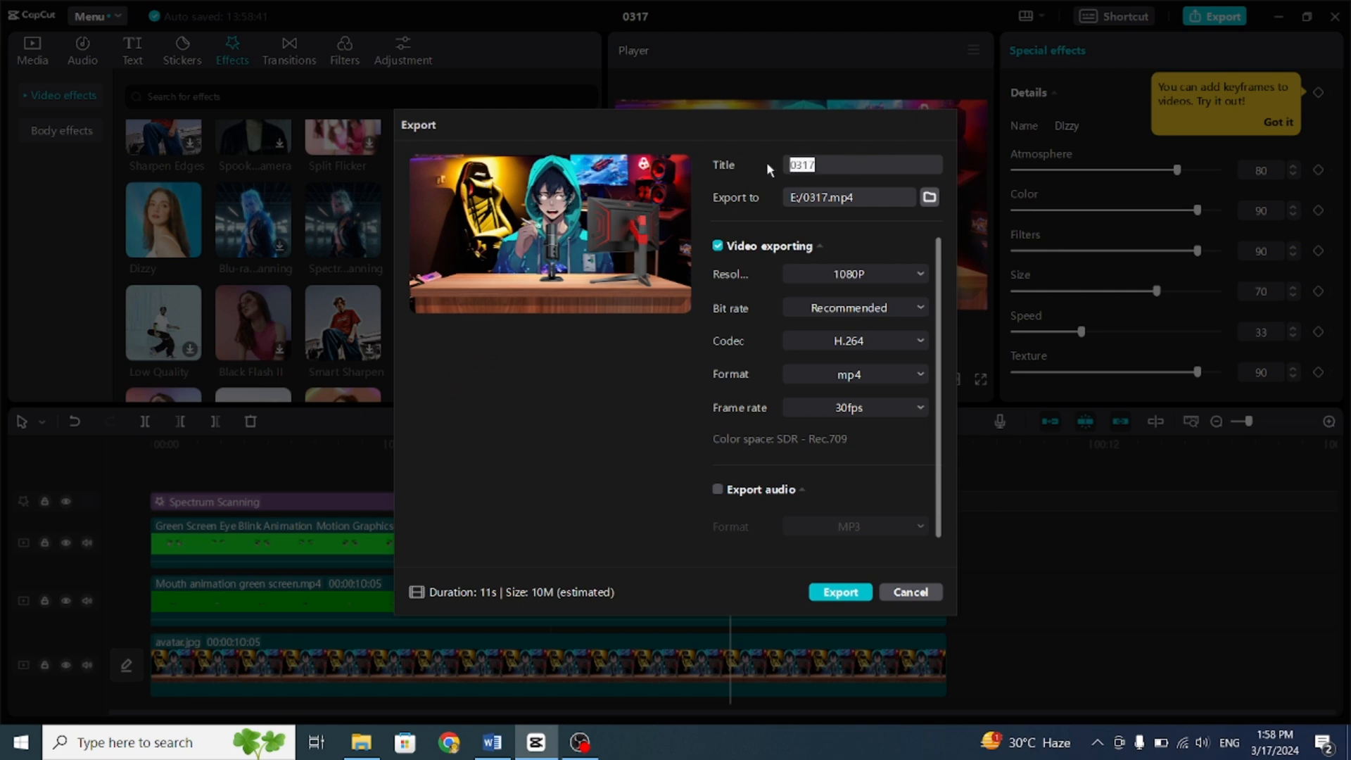
text(Ta)
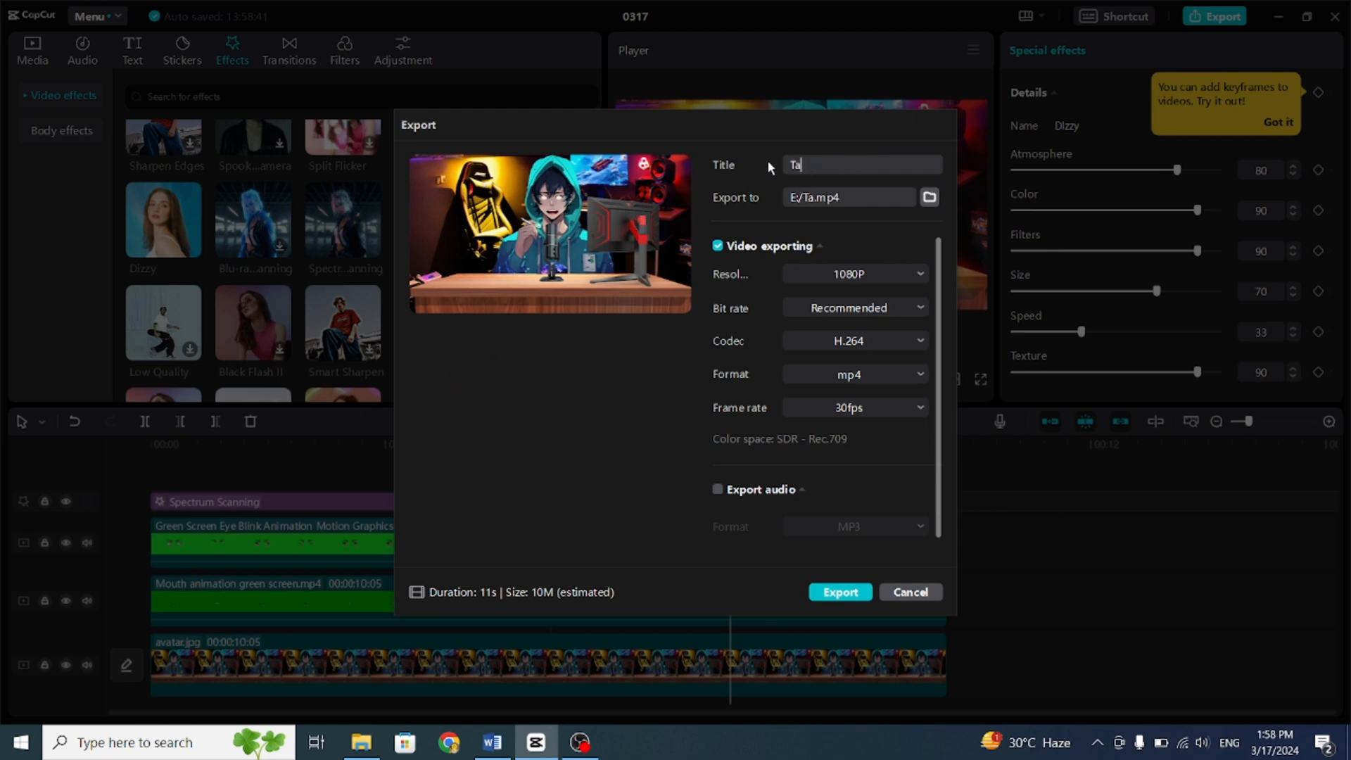